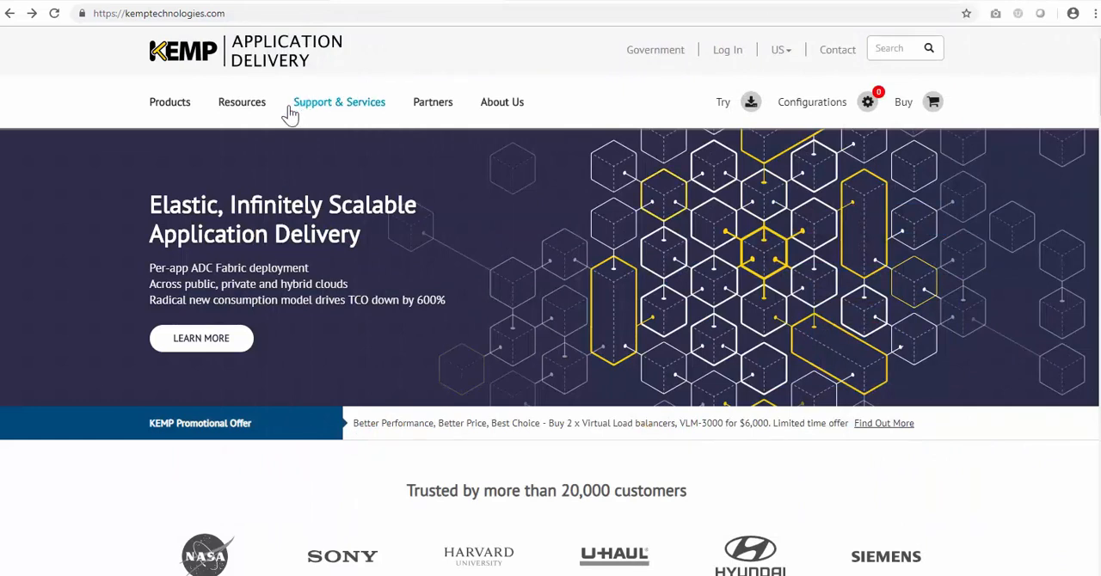
mouse_move(242, 101)
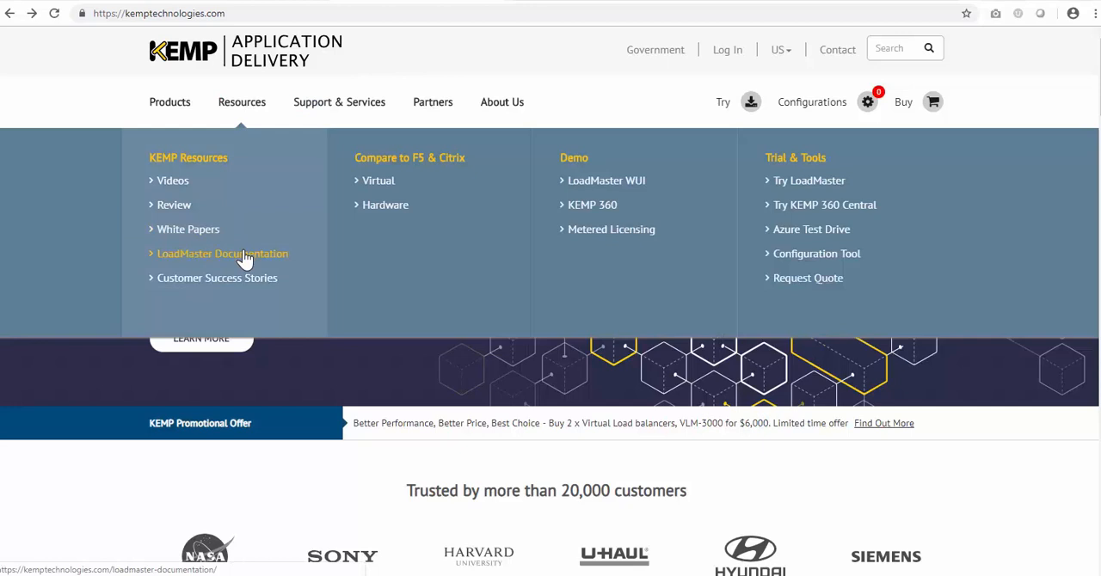
Open the LoadMaster Documentation page from the KEMP website's Resources menu.
click(221, 253)
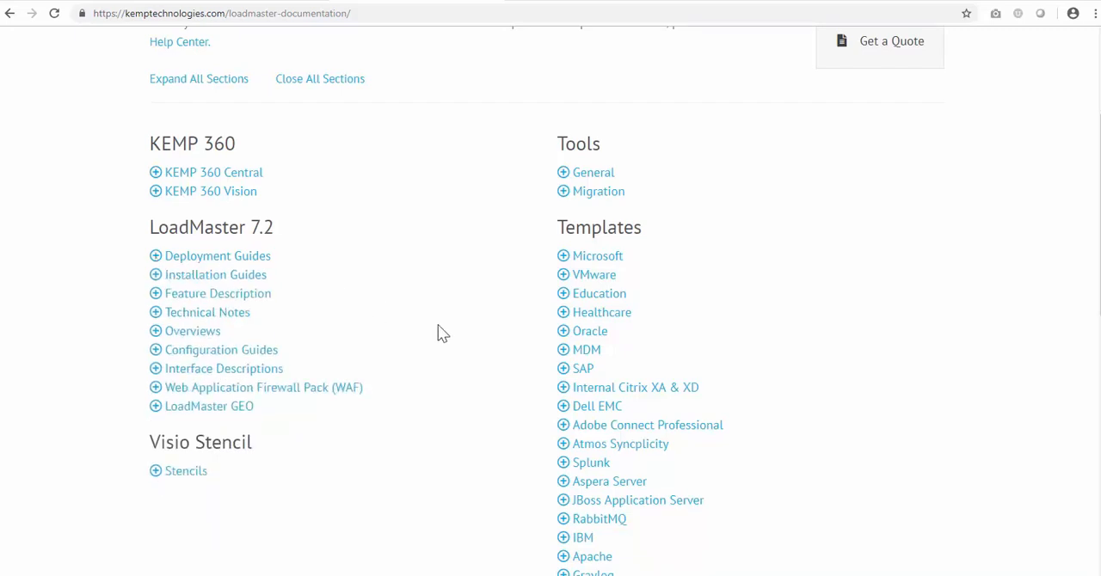
click(563, 406)
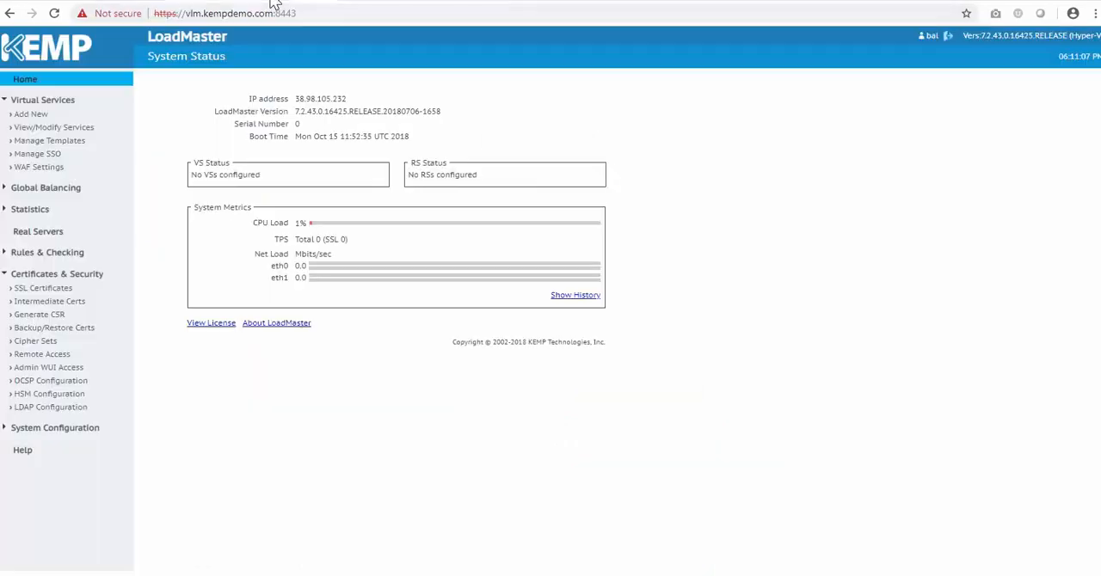
mouse_move(205, 89)
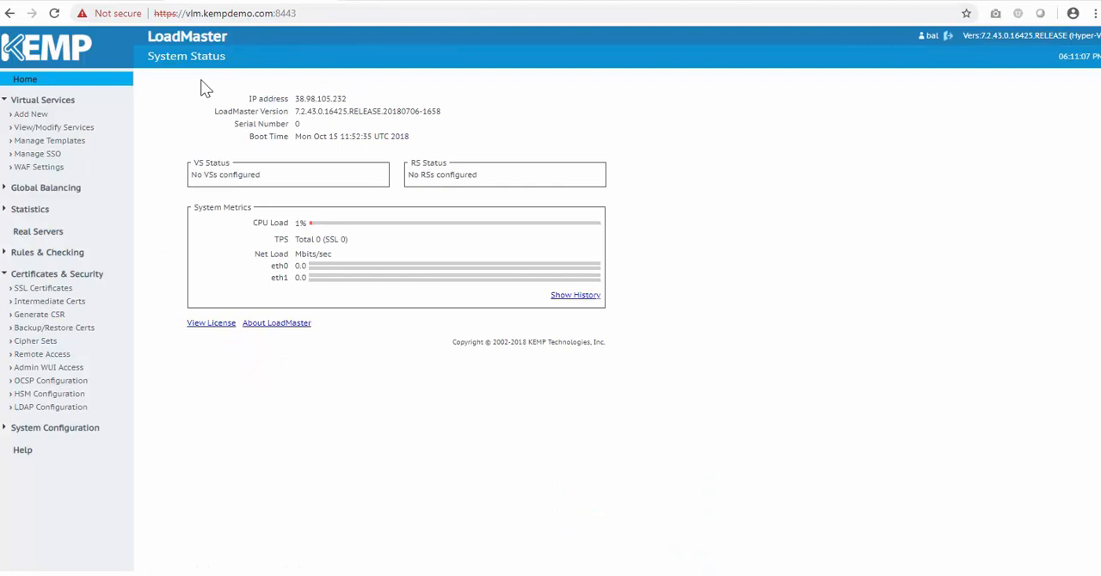
mouse_move(190, 114)
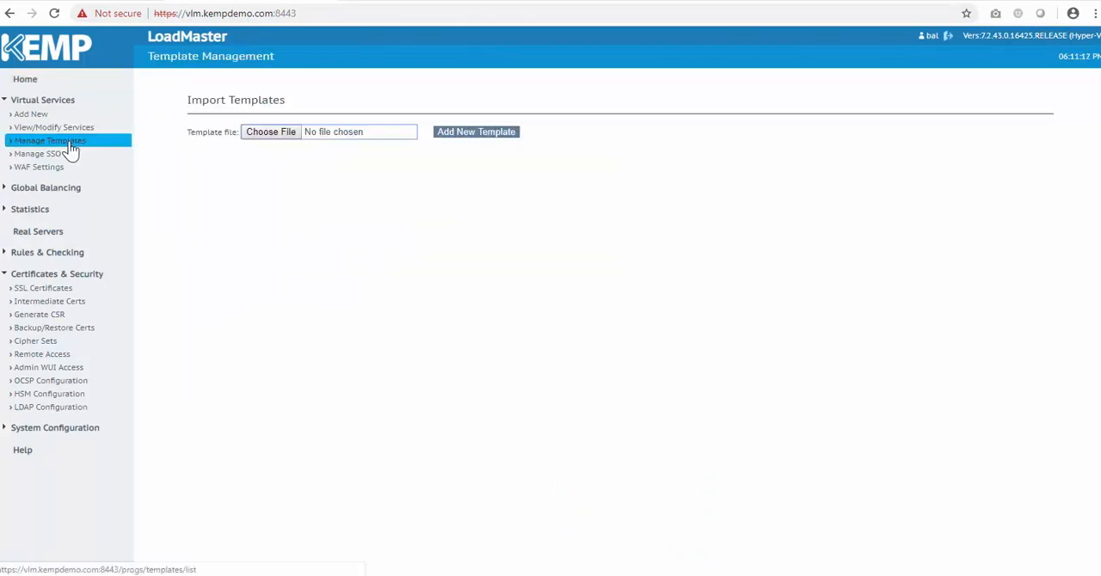
Import dell-emc-ecs.tmpl to install ten ECS templates, then view SSL Certificates.
click(270, 131)
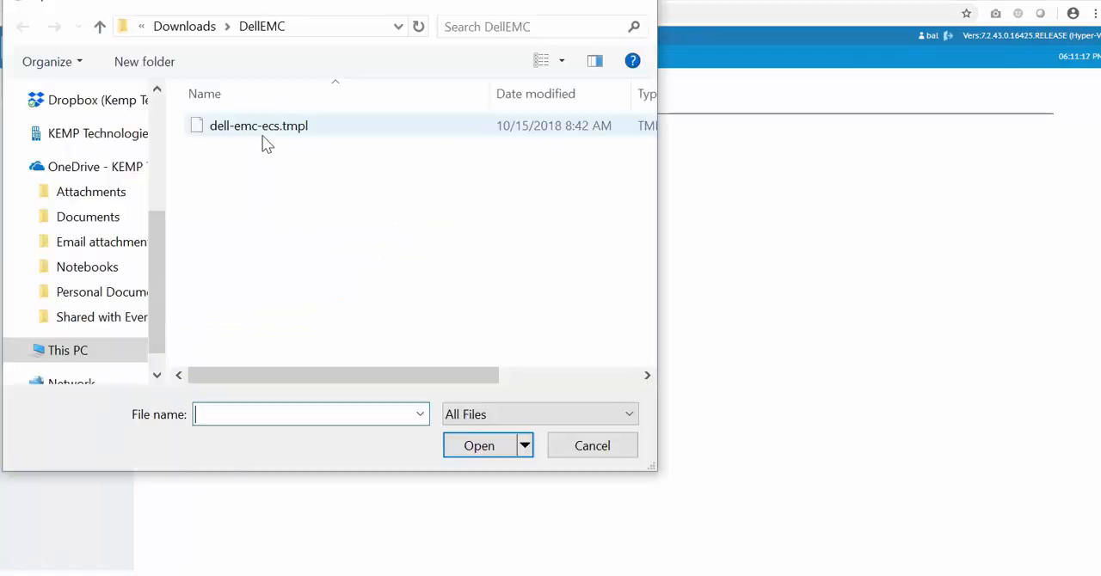
click(258, 125)
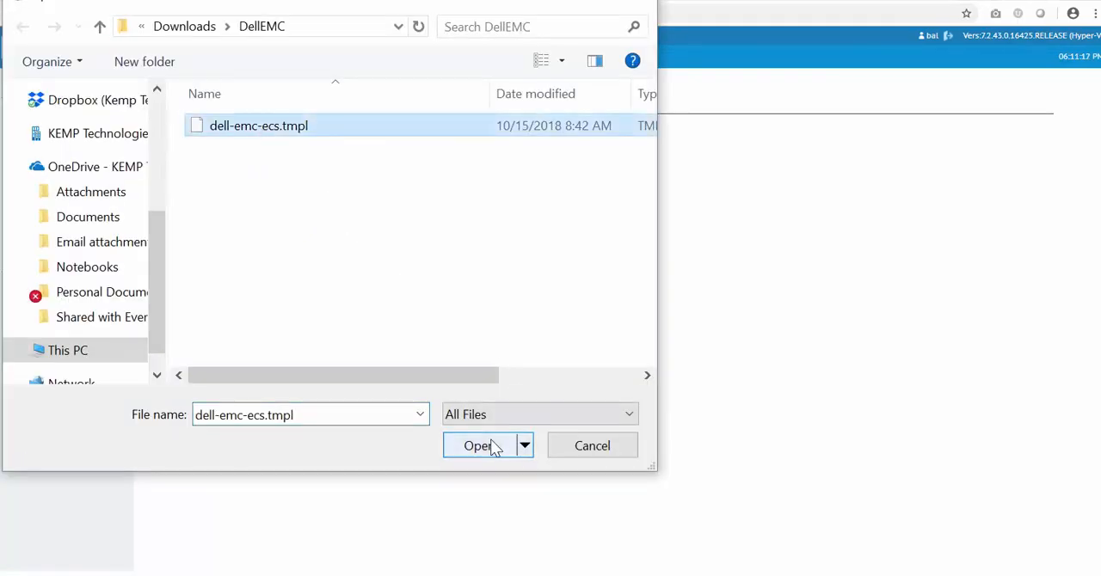
click(479, 445)
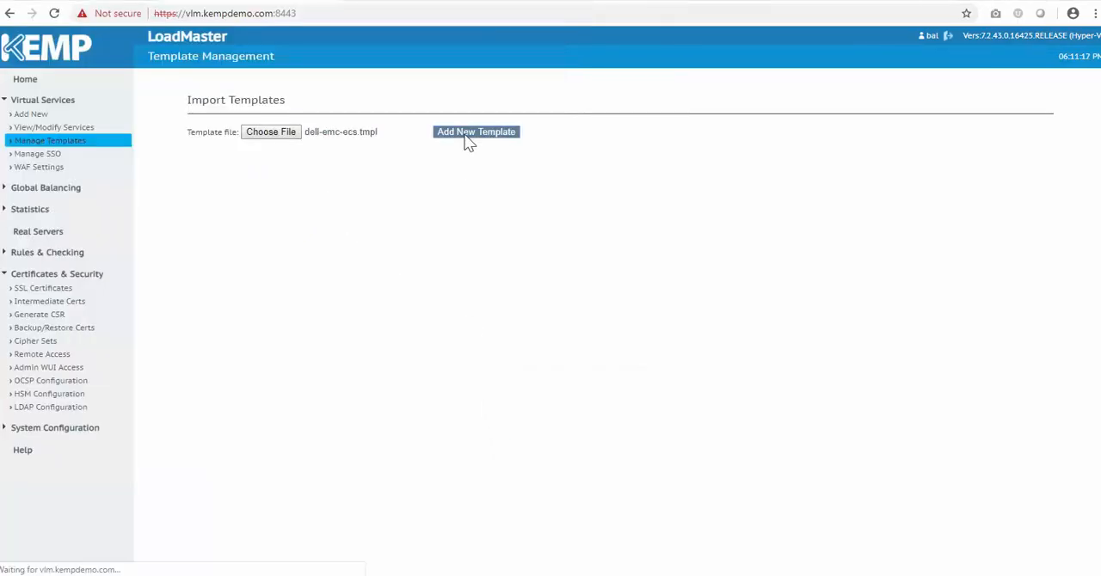
click(475, 132)
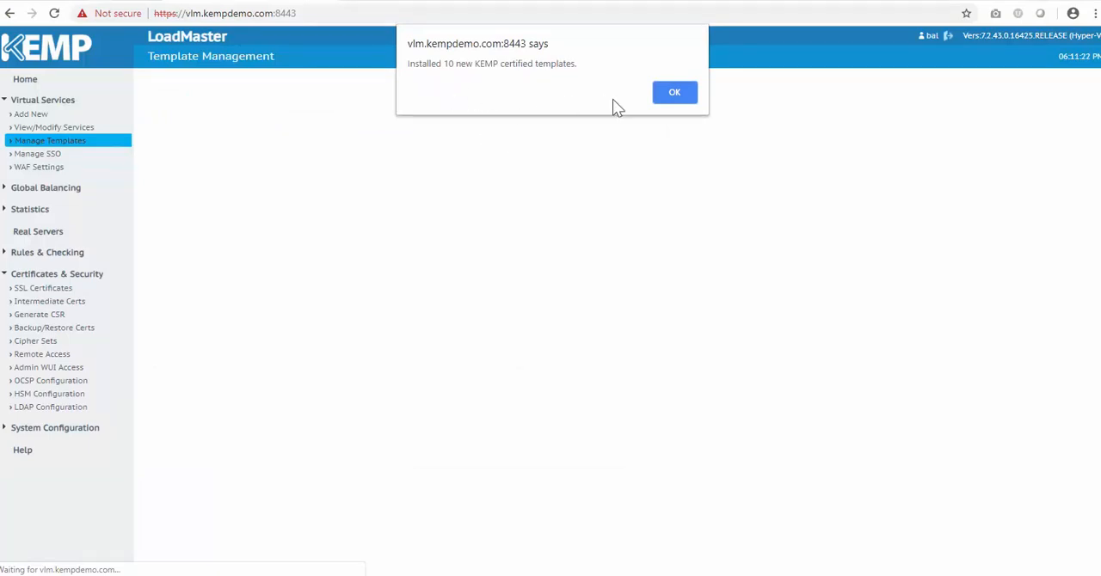
click(674, 92)
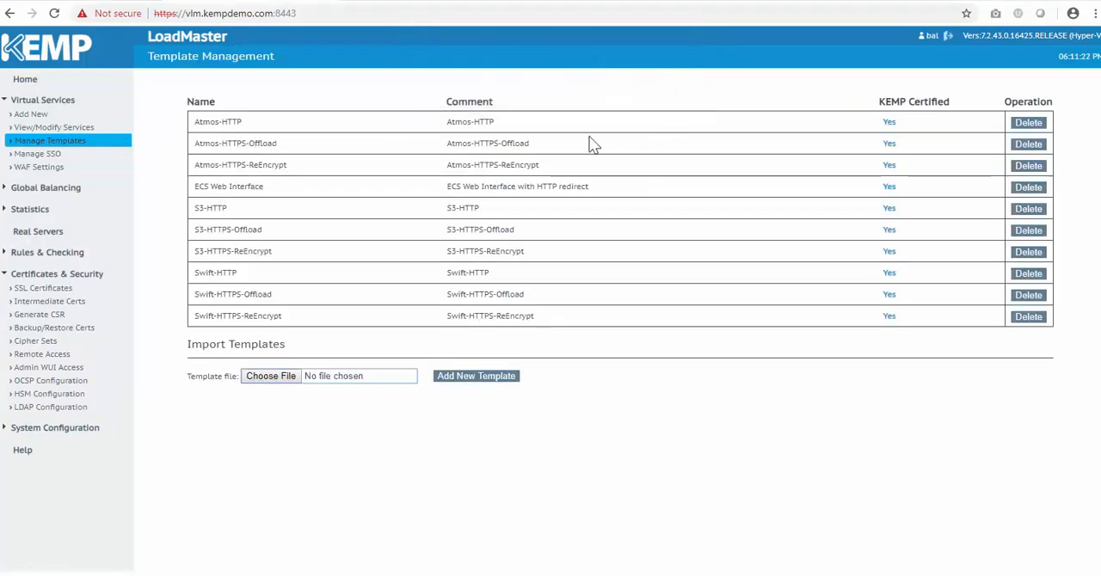
mouse_move(483, 189)
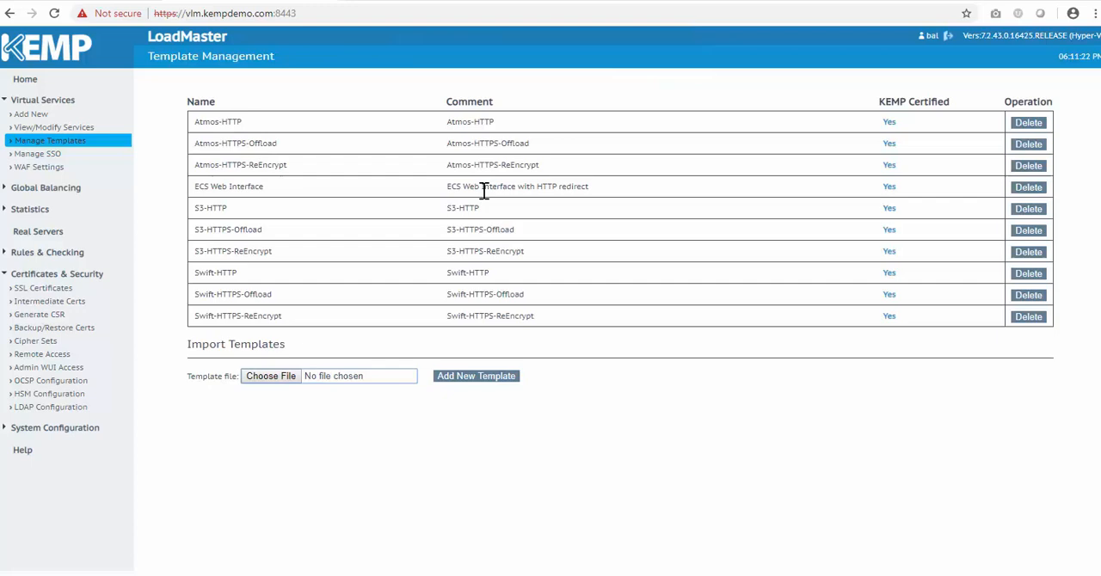
mouse_move(456, 291)
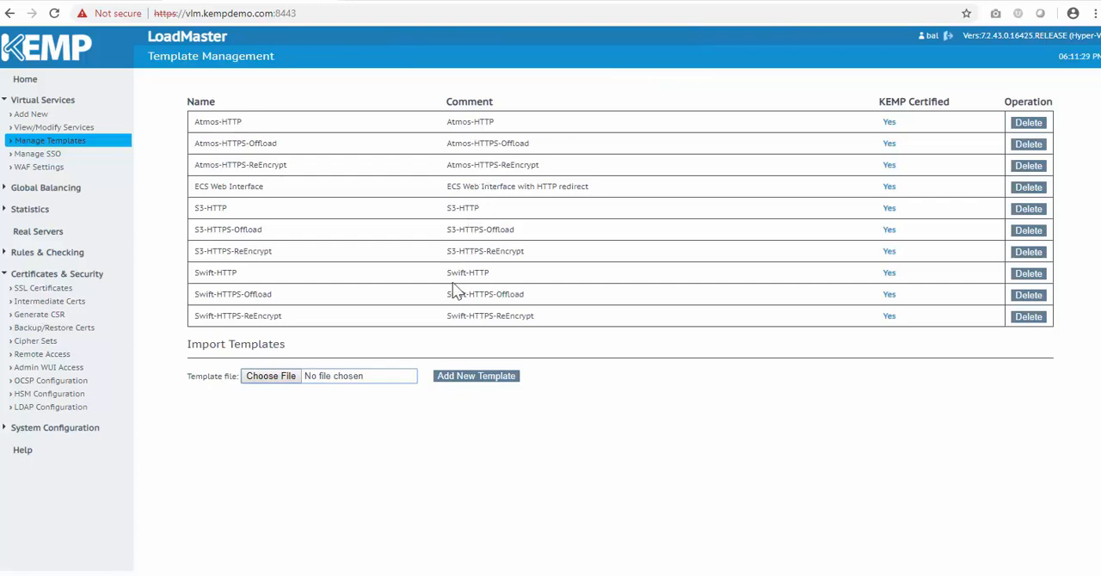
mouse_move(152, 386)
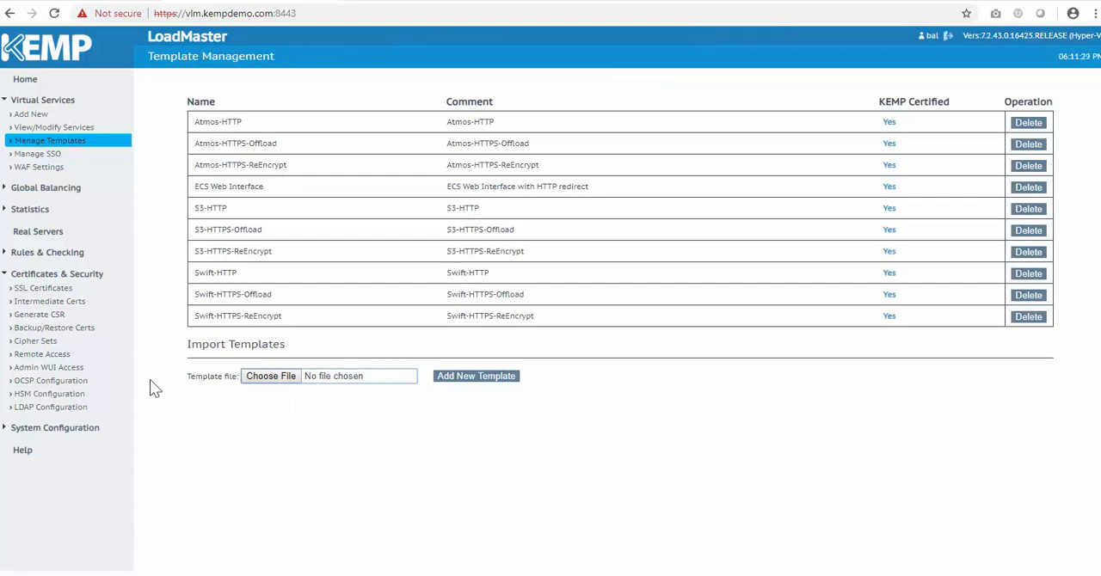
click(43, 287)
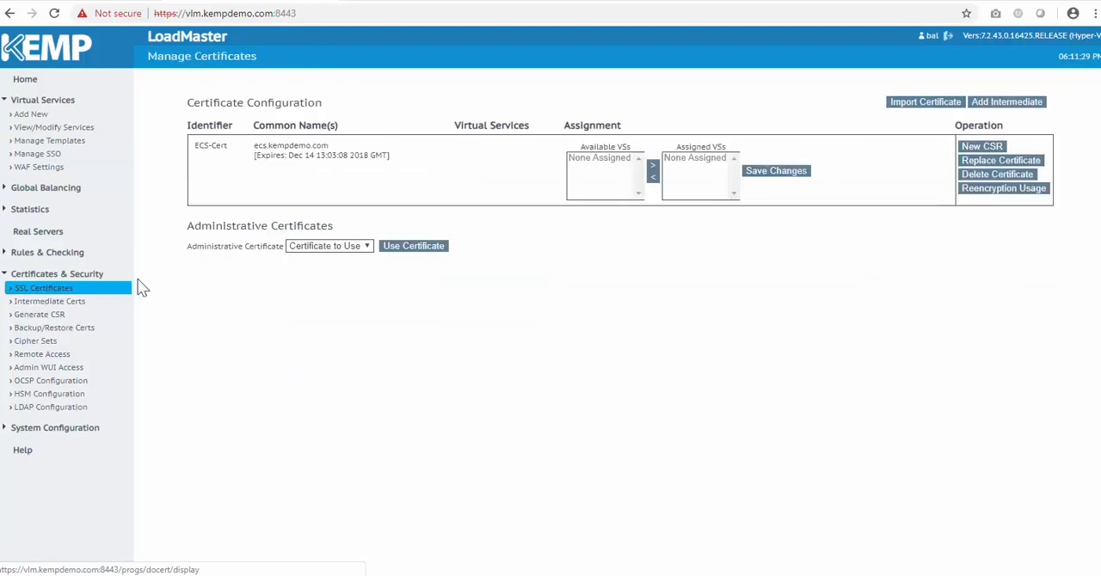
mouse_move(342, 190)
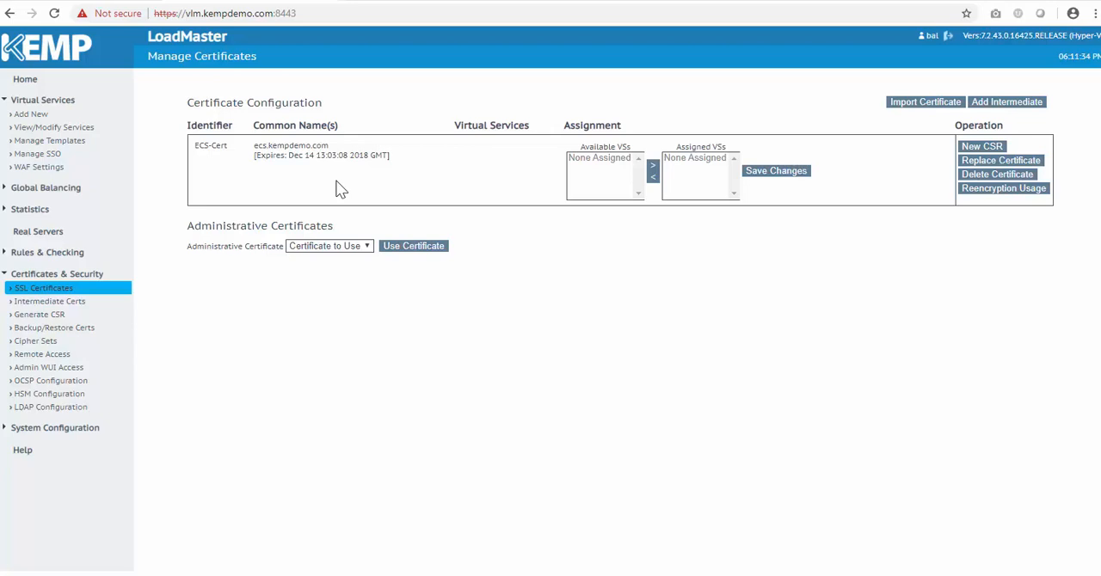
Confirm ECS-Cert is listed, then open View/Modify Services showing no services.
click(53, 127)
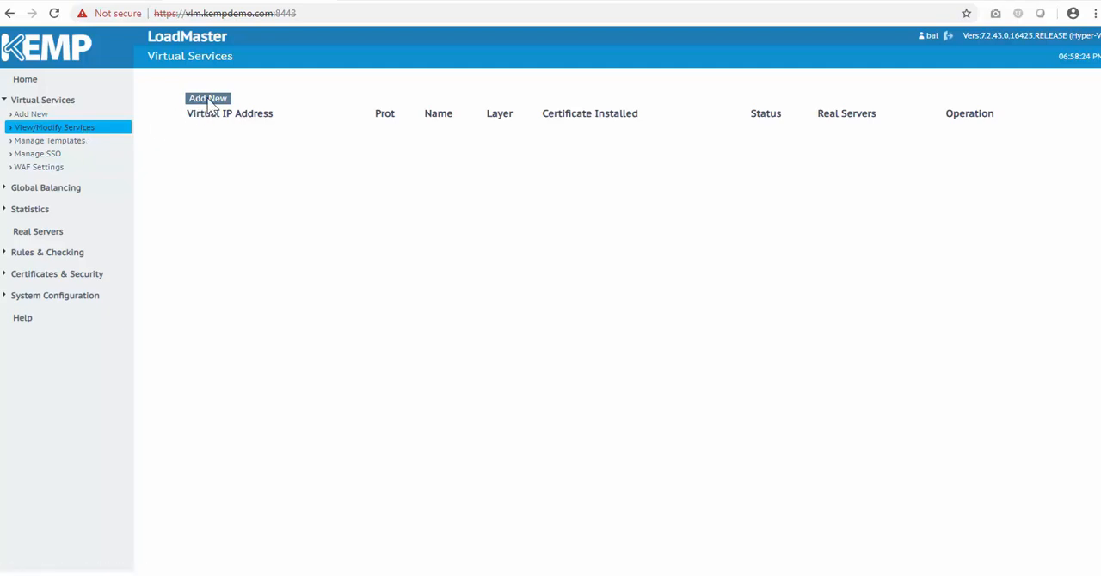
Create the ECS Web Interface service at 38.98.105.232 and open its port-443 settings.
click(207, 98)
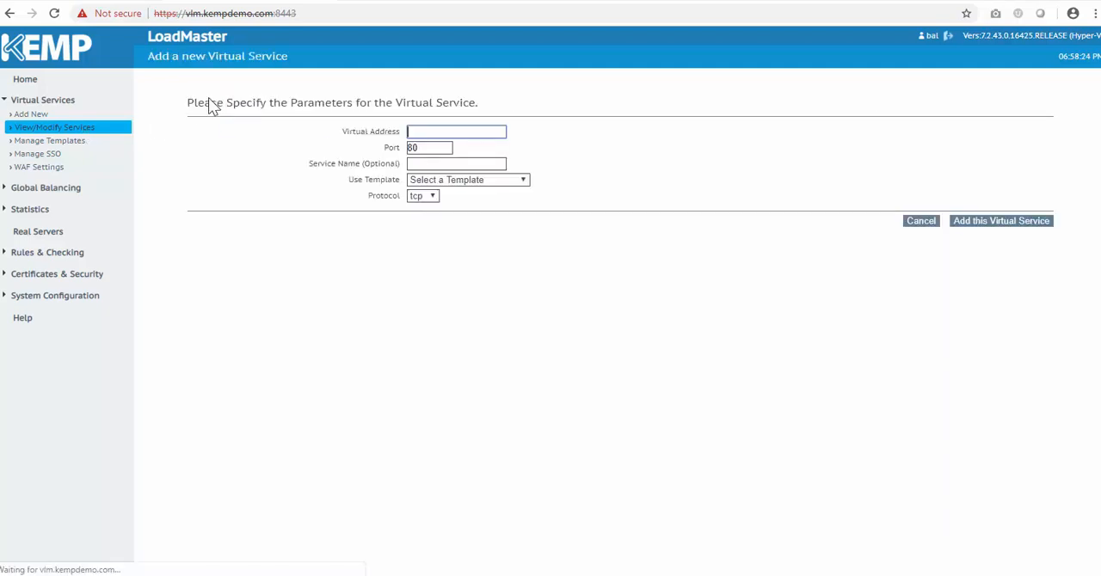
text(38.)
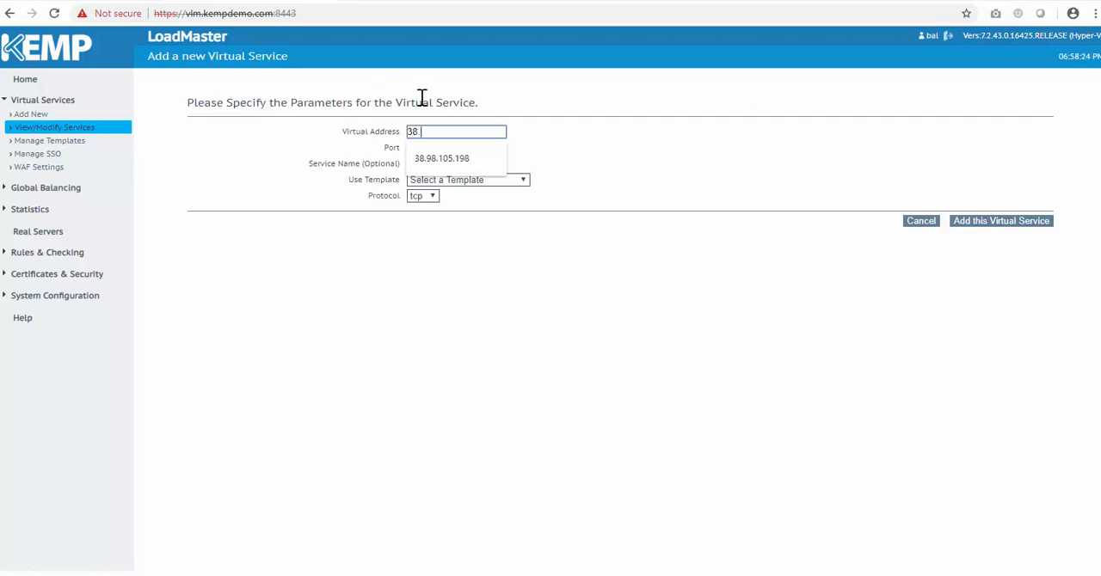
text(98.105.)
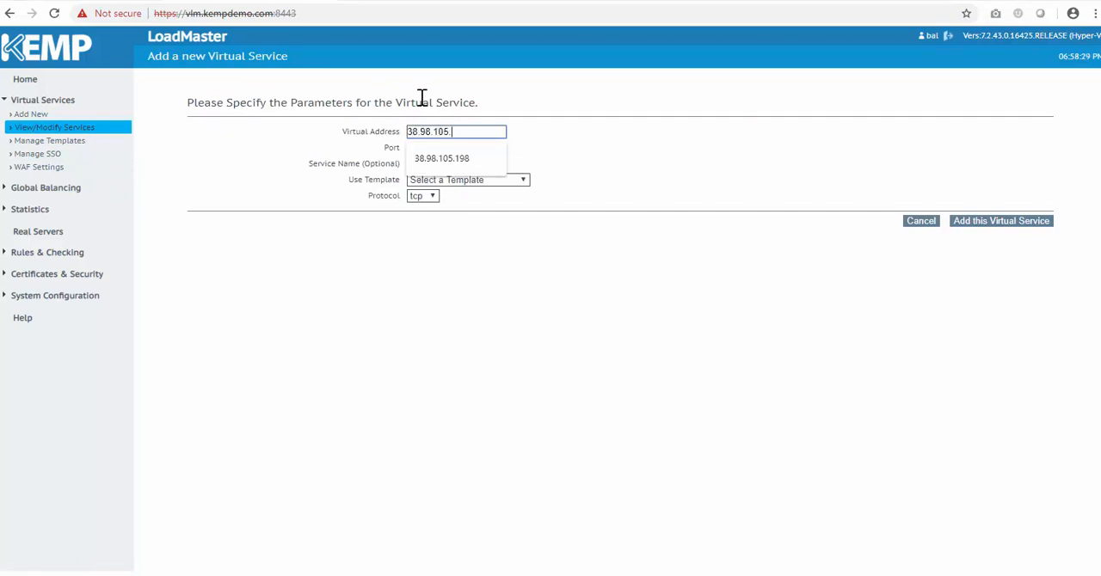
text(232)
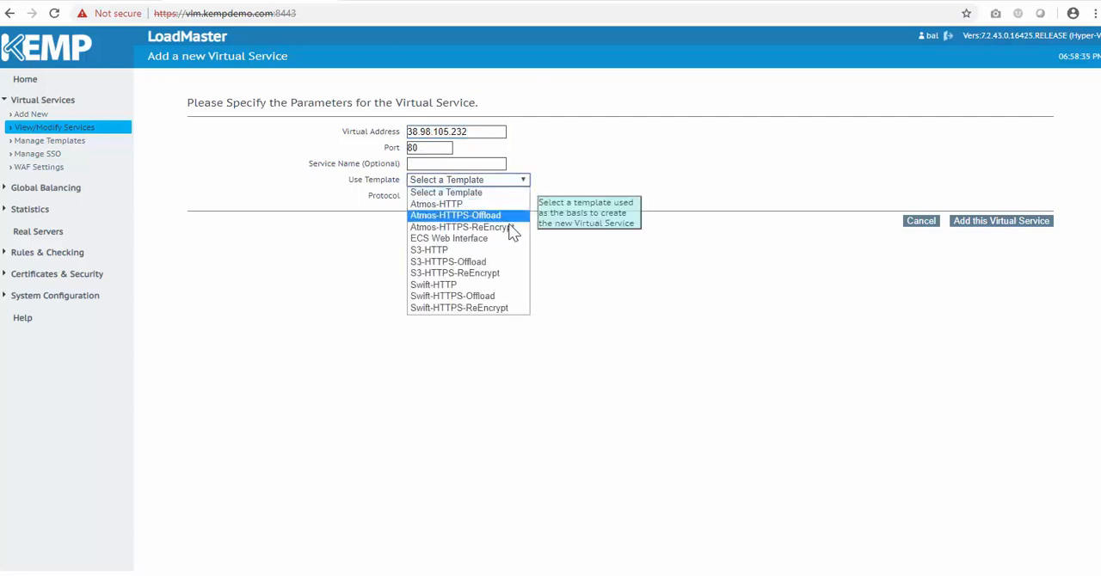
click(448, 238)
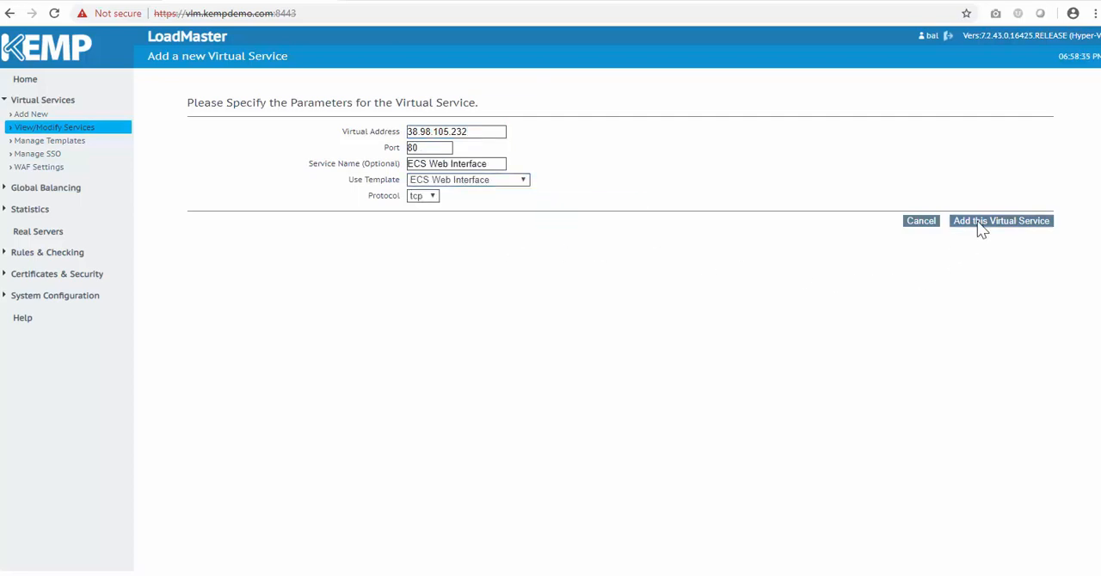
click(1000, 220)
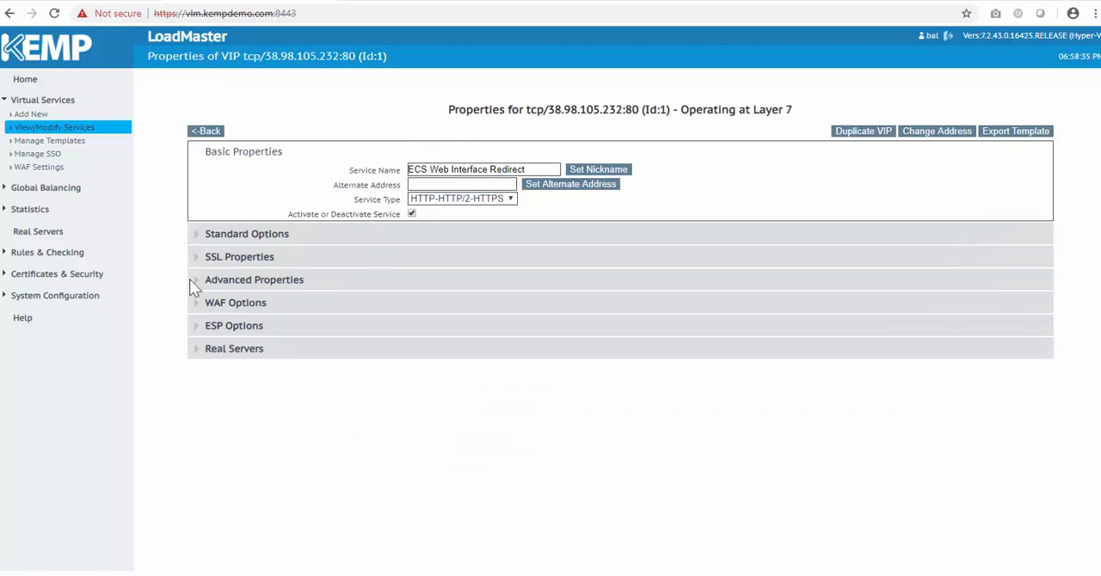
click(205, 131)
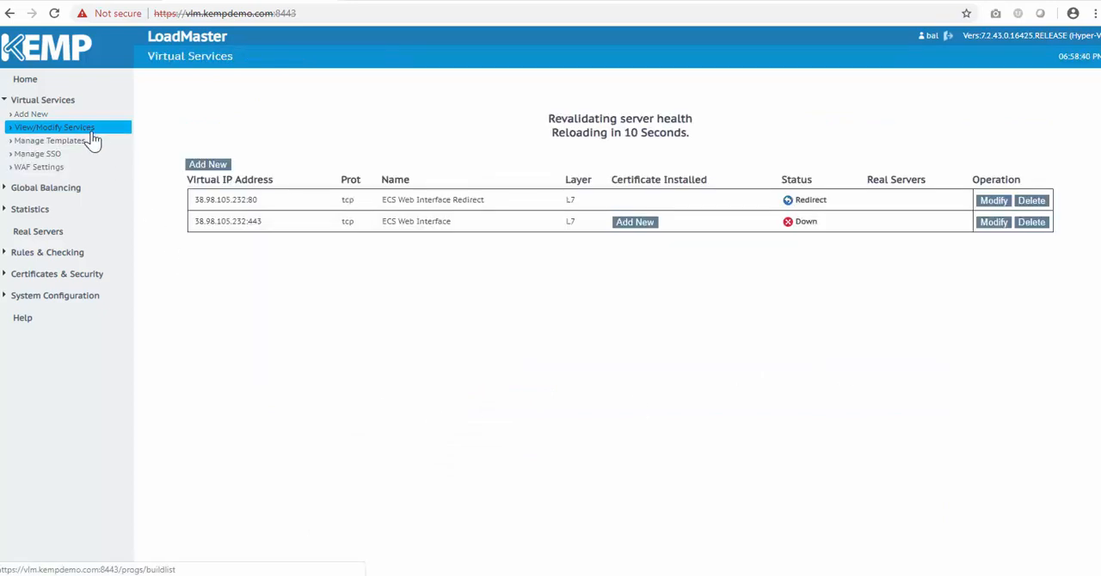
mouse_move(338, 206)
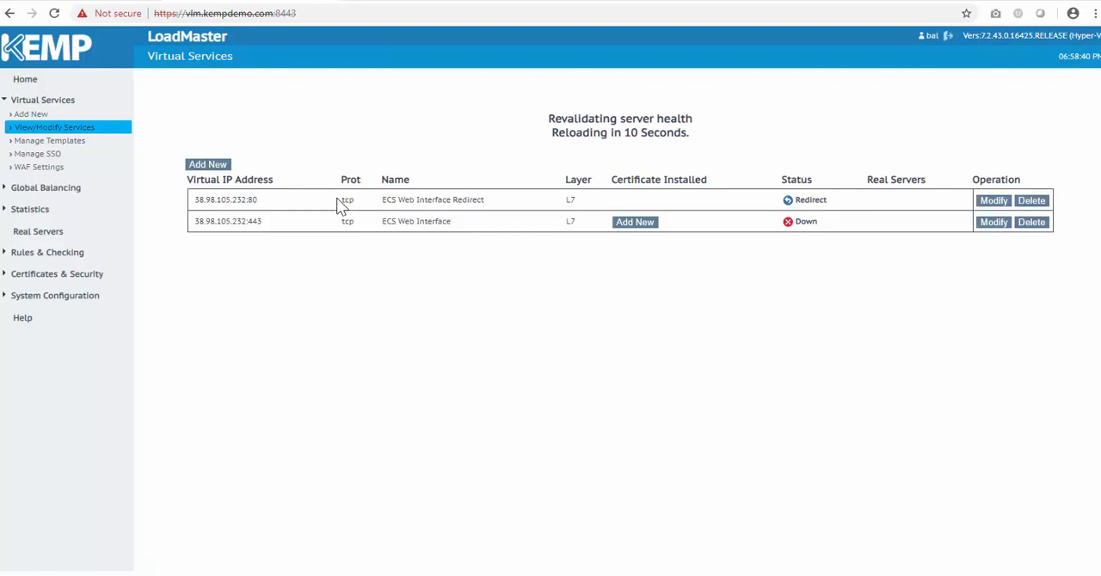
mouse_move(448, 246)
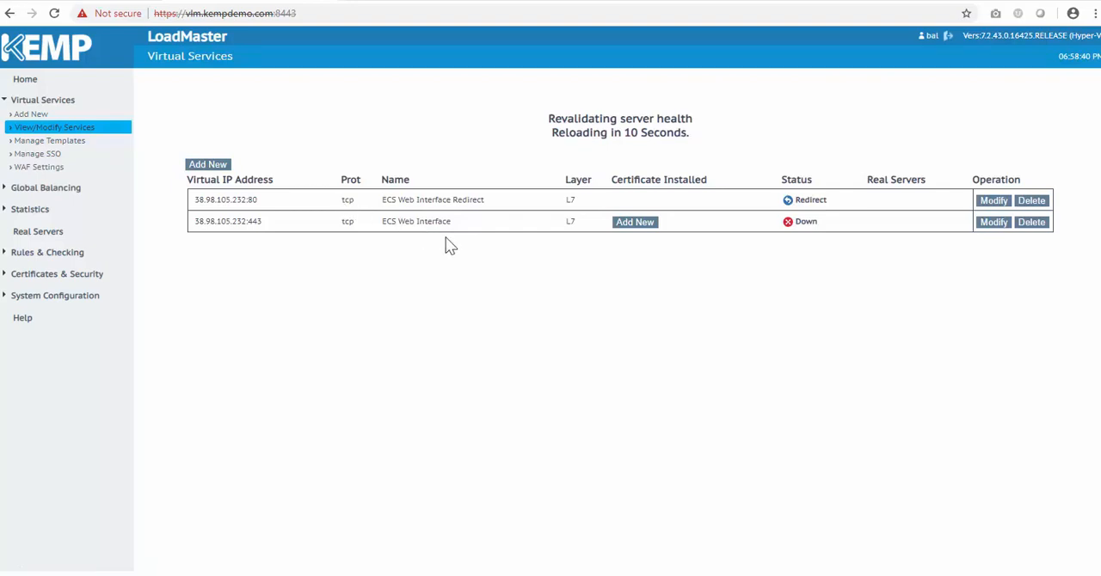
click(993, 222)
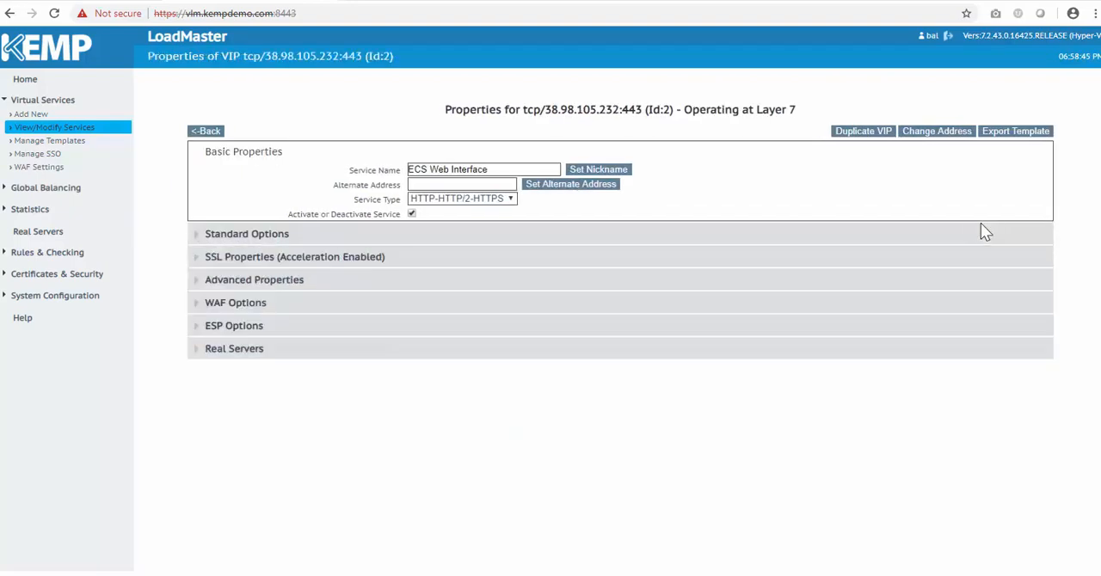
mouse_move(974, 235)
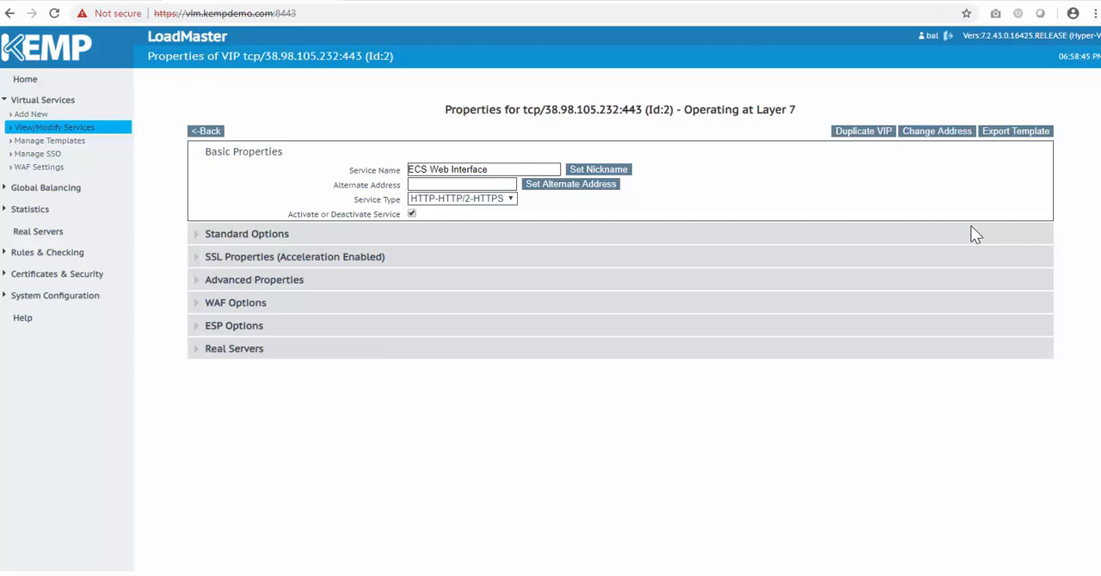
mouse_move(313, 262)
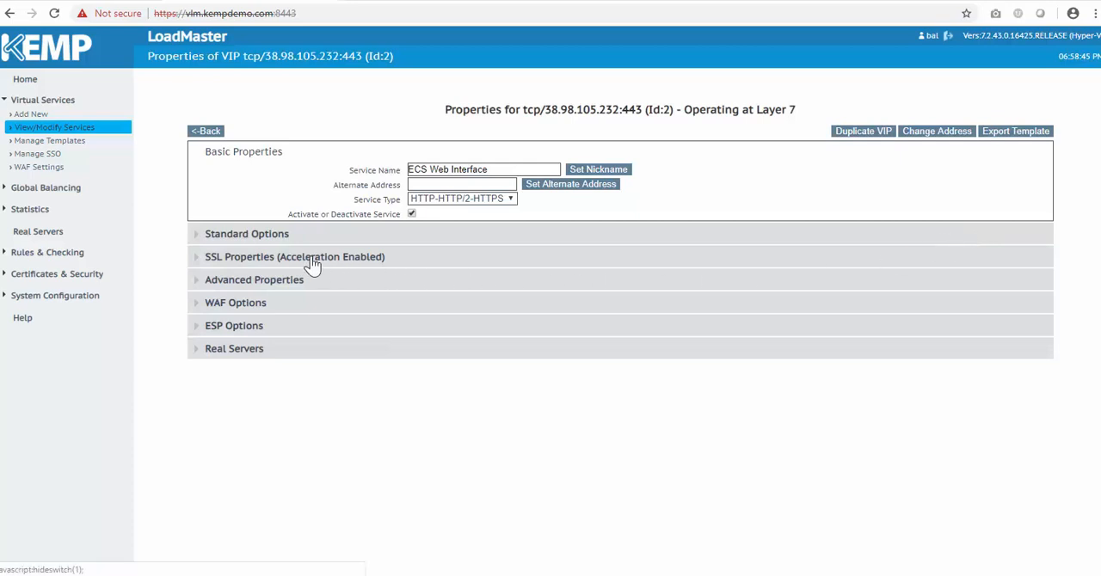
Assign ECS-Cert to the port-443 ECS Web Interface service and set certificates.
click(294, 256)
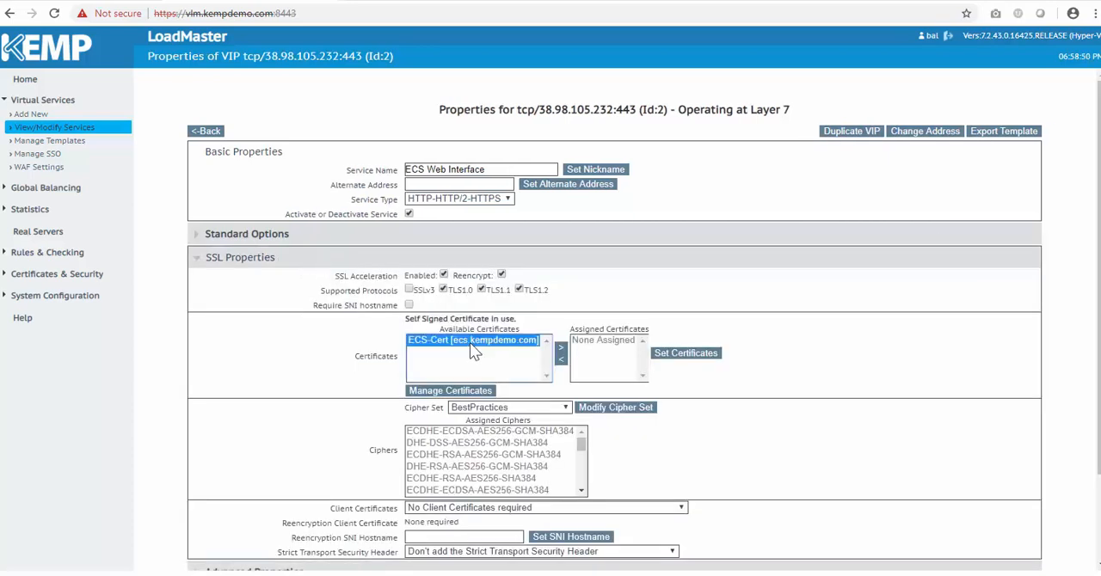
click(561, 348)
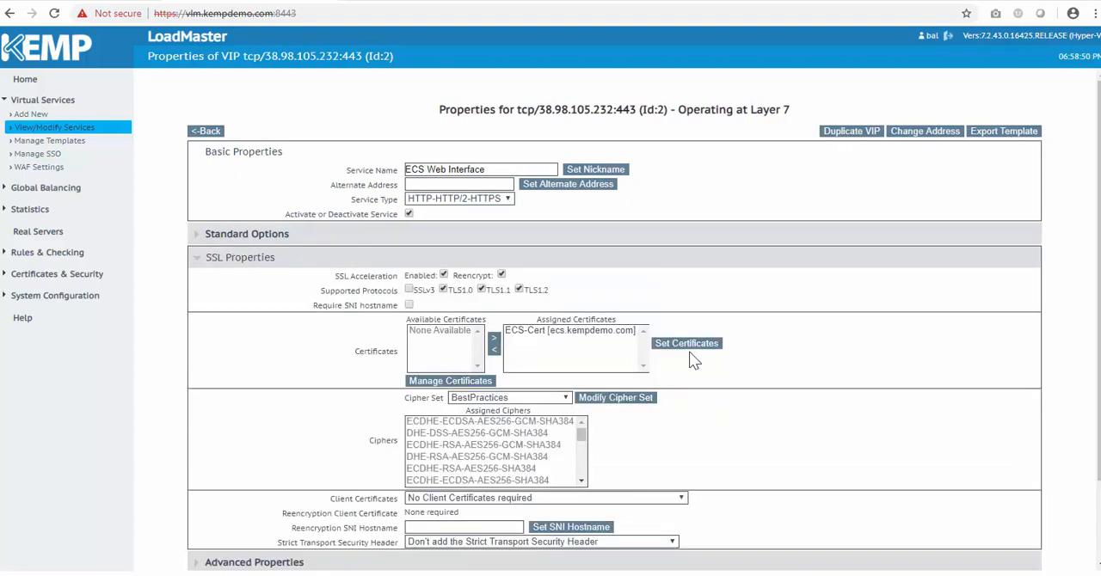
click(240, 256)
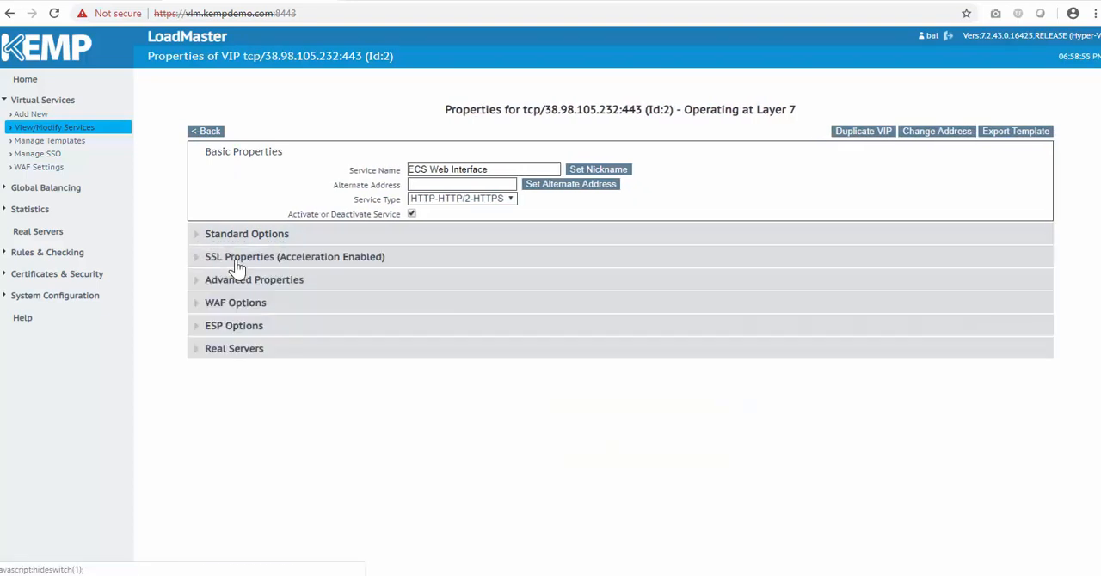
Add real server 192.168.10.8:443 to ECS Web Interface and return to the services list.
click(234, 348)
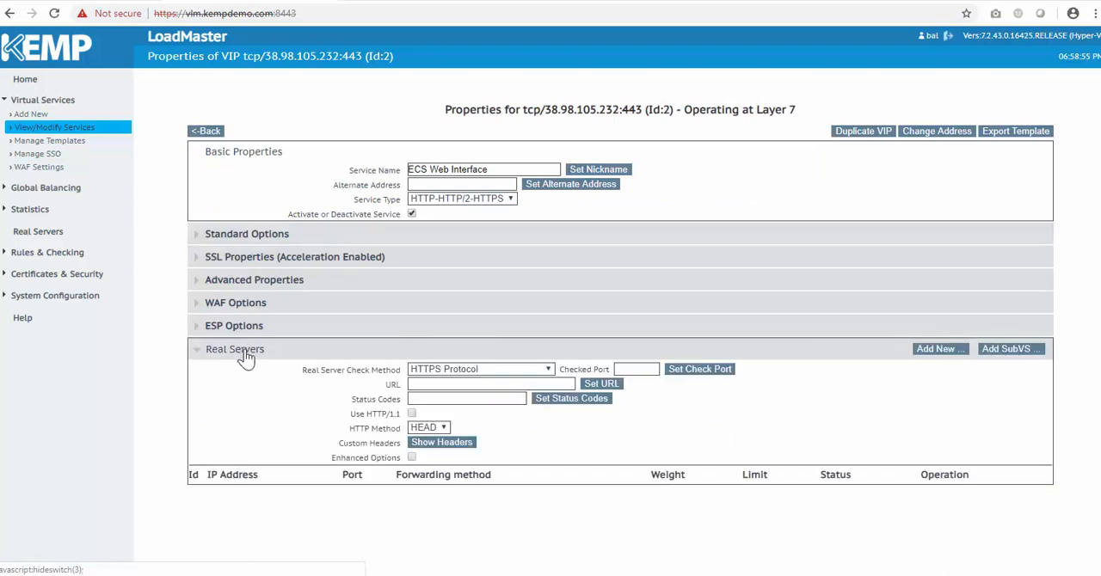
click(939, 348)
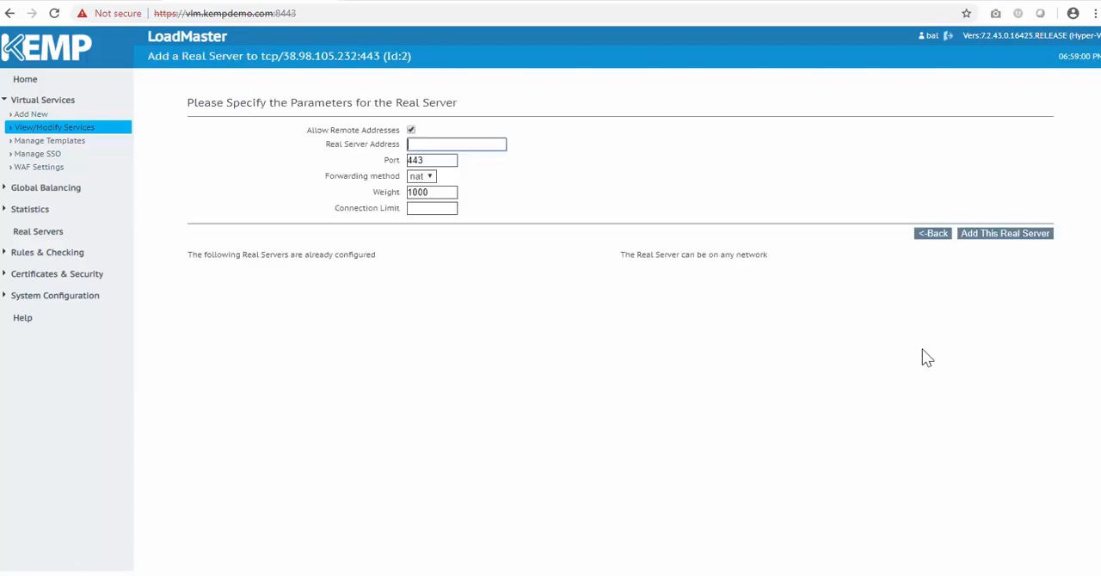
text(192.168)
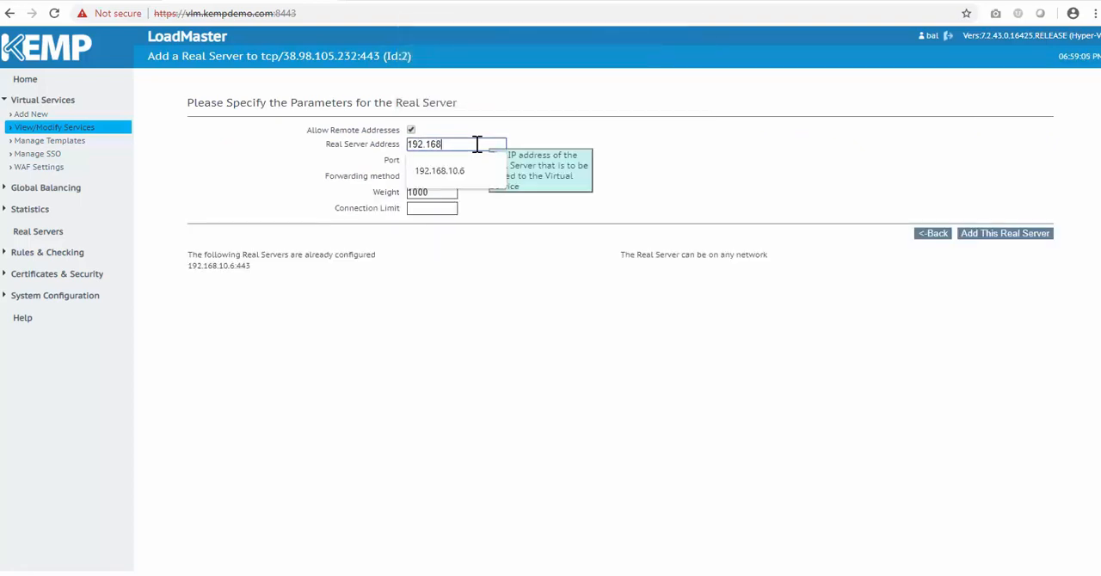
click(1004, 233)
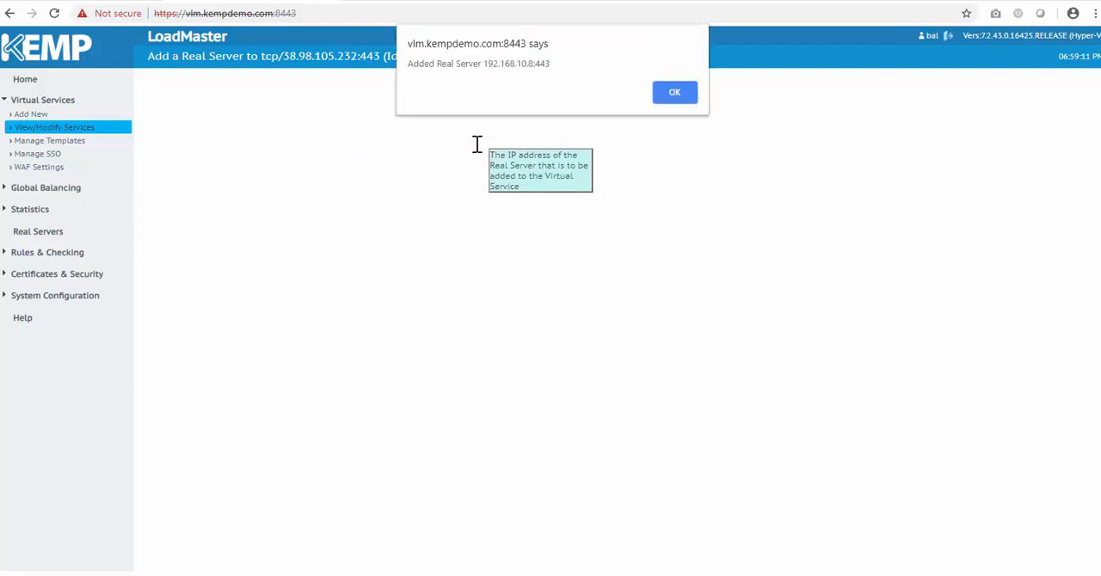
click(674, 92)
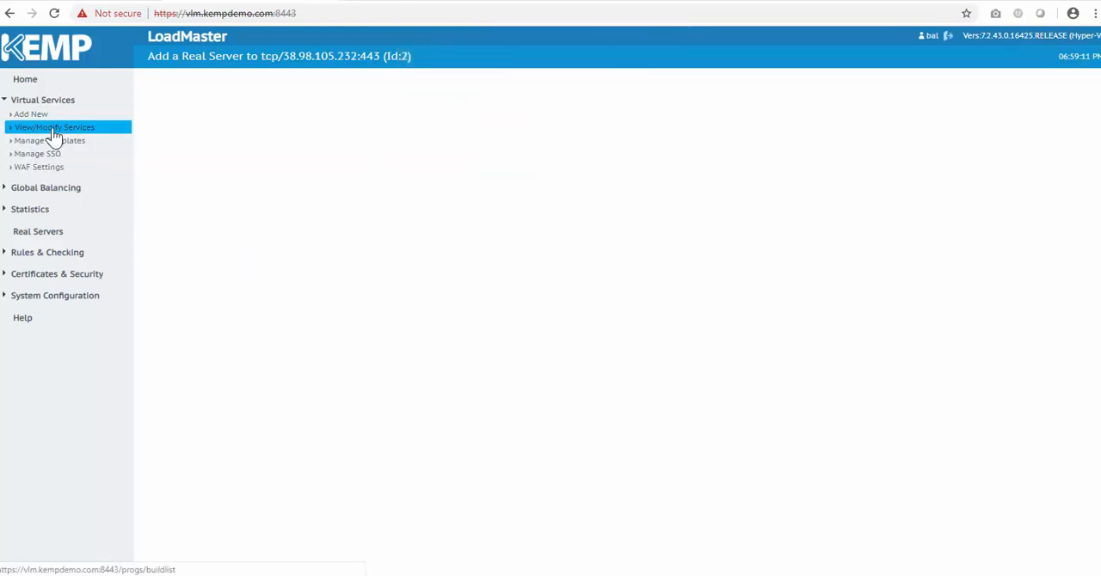
click(54, 127)
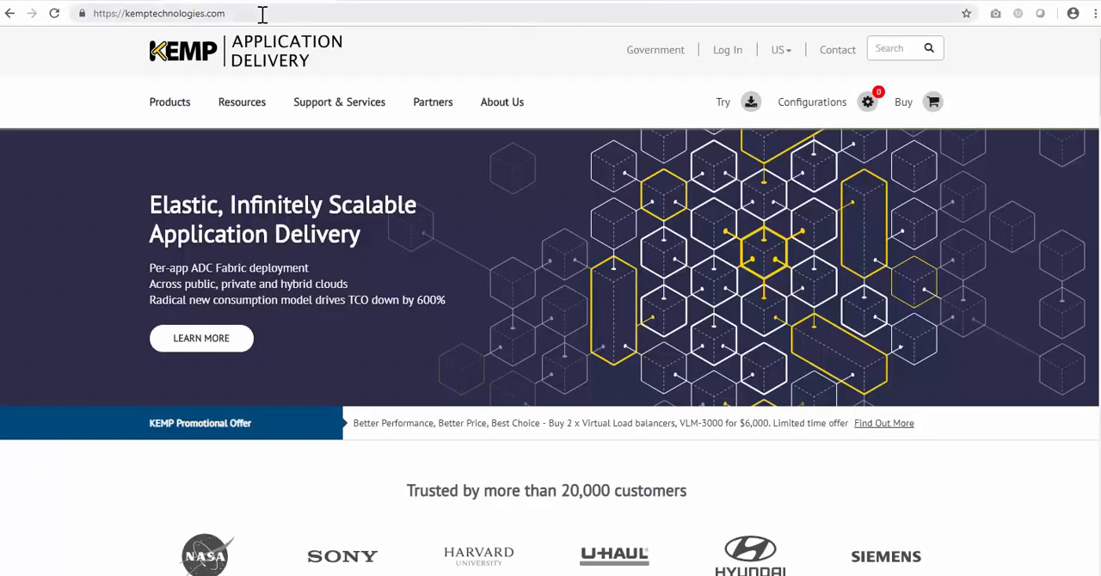
Browse to ecs.kempdemo.com, sign in as admin, and check Nodes & Disks health.
text(ecs.kempdemo.com)
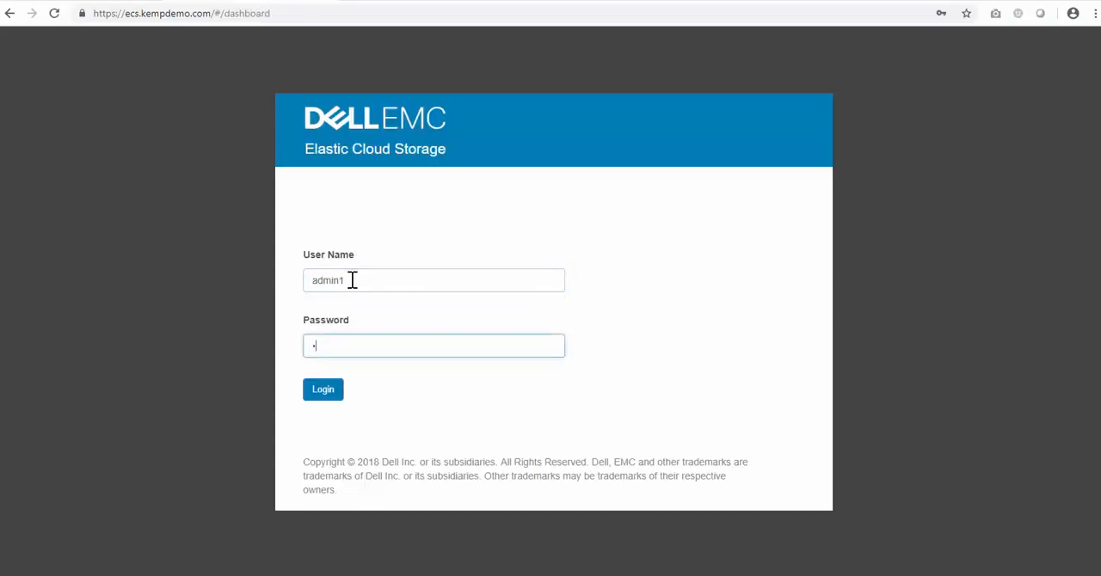
click(323, 389)
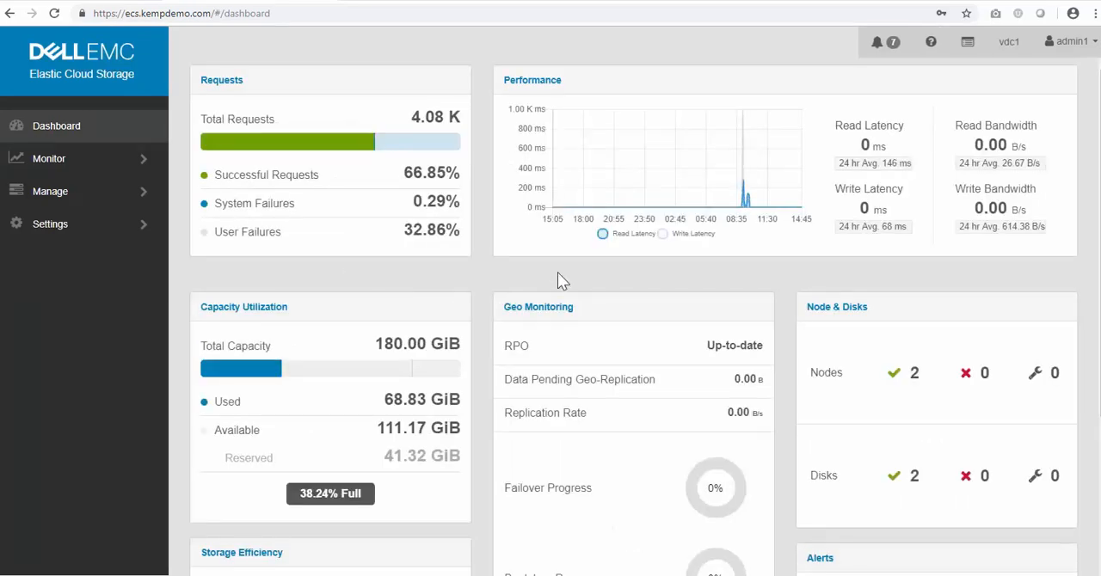
scroll(down, 3)
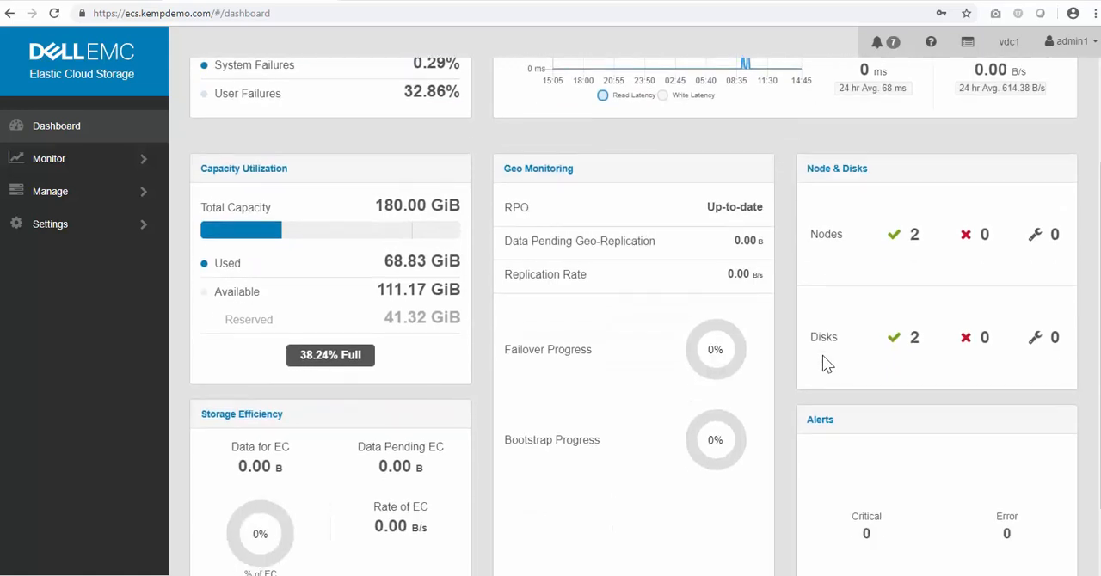
scroll(up, 3)
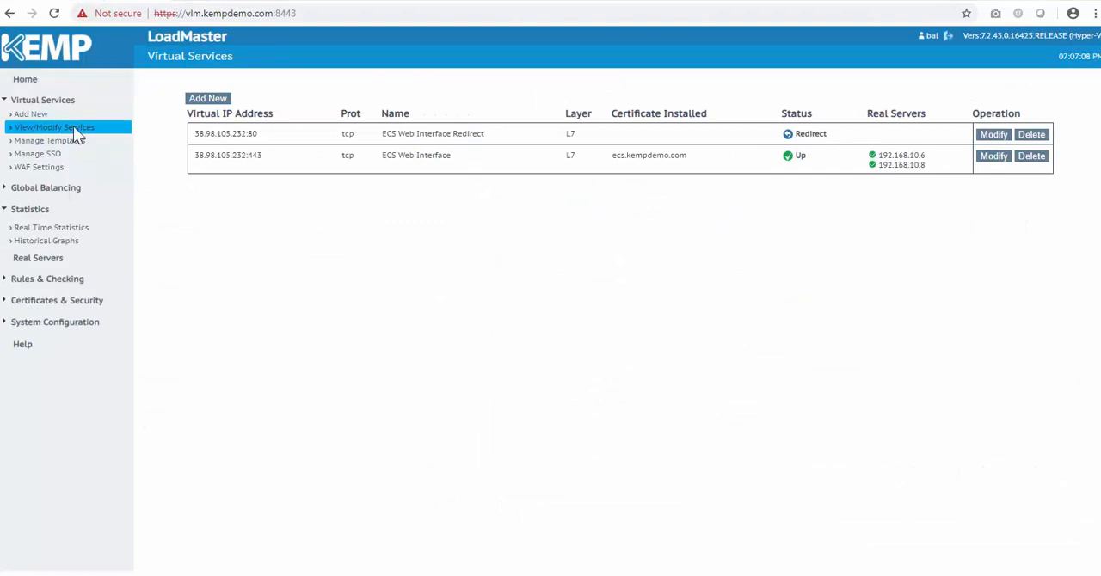
mouse_move(207, 99)
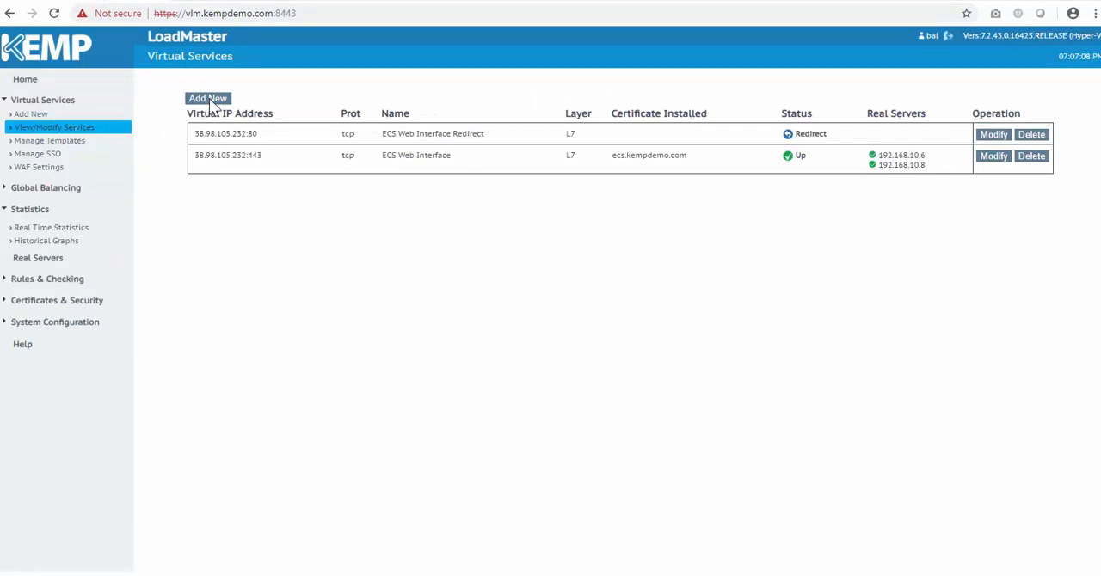
Create S3-HTTPS-Offload at 38.98.105.232:9021 from the S3-HTTPS-Offload template.
click(207, 98)
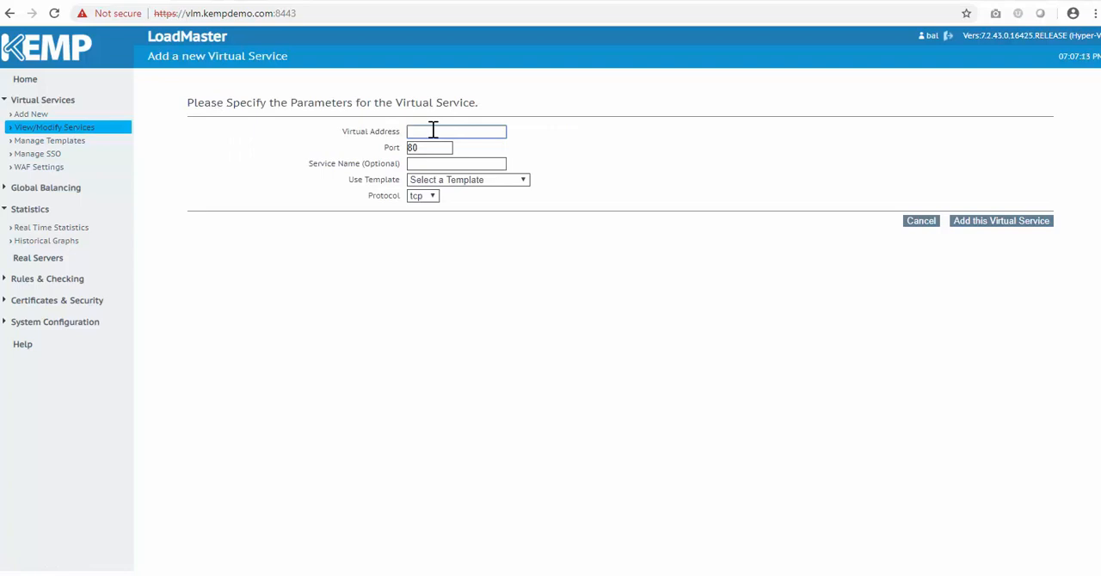
text(38.98.10)
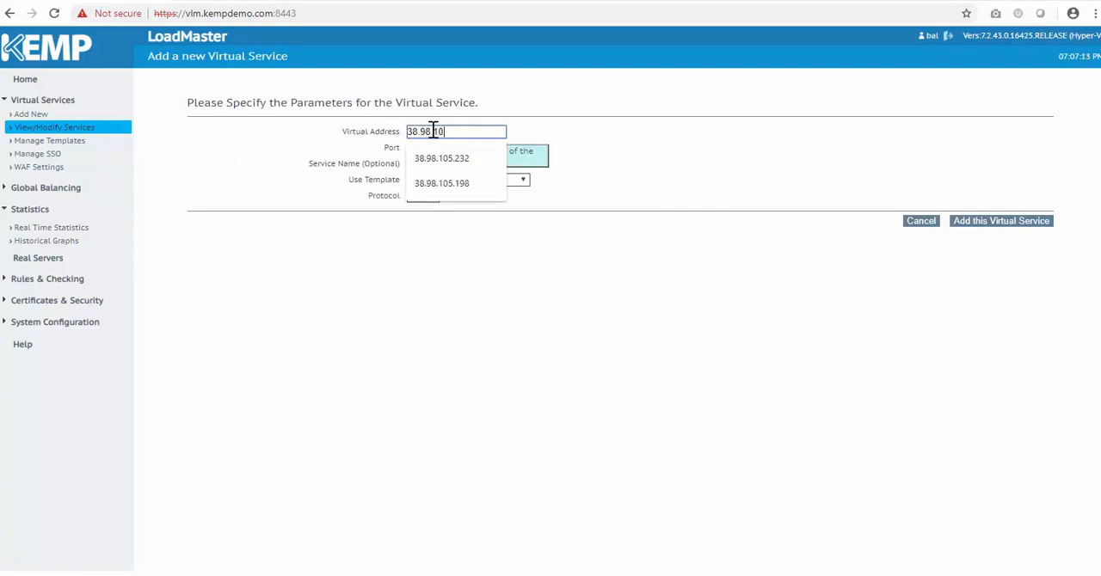
click(441, 158)
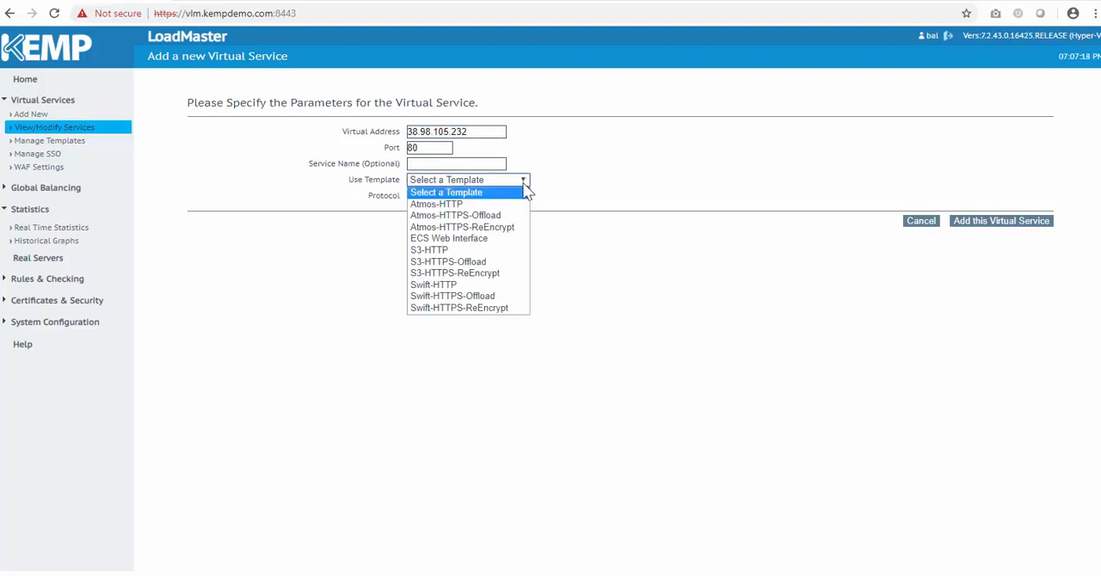
click(448, 261)
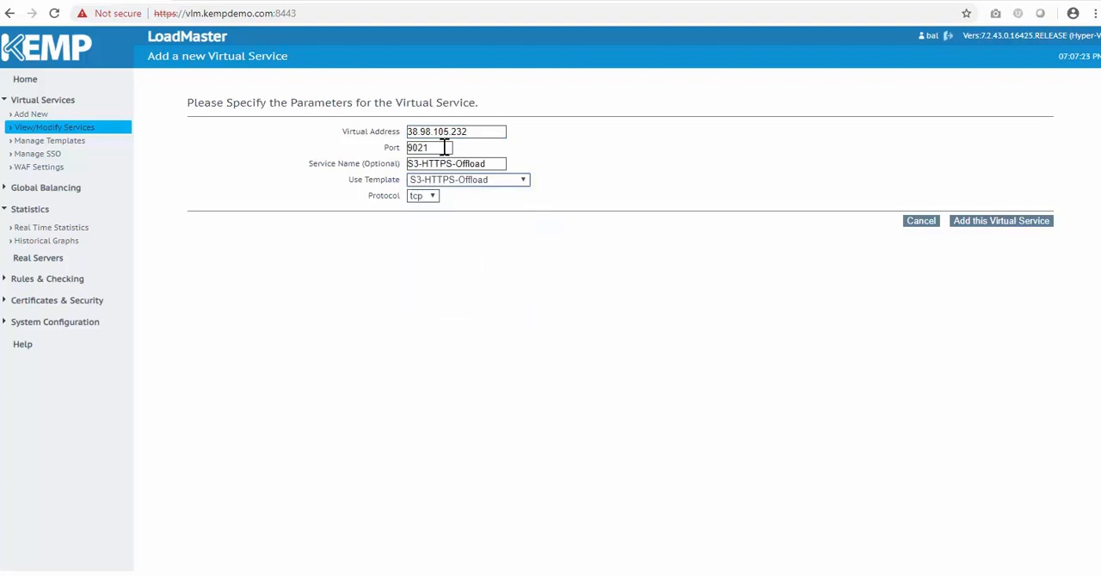
click(1000, 220)
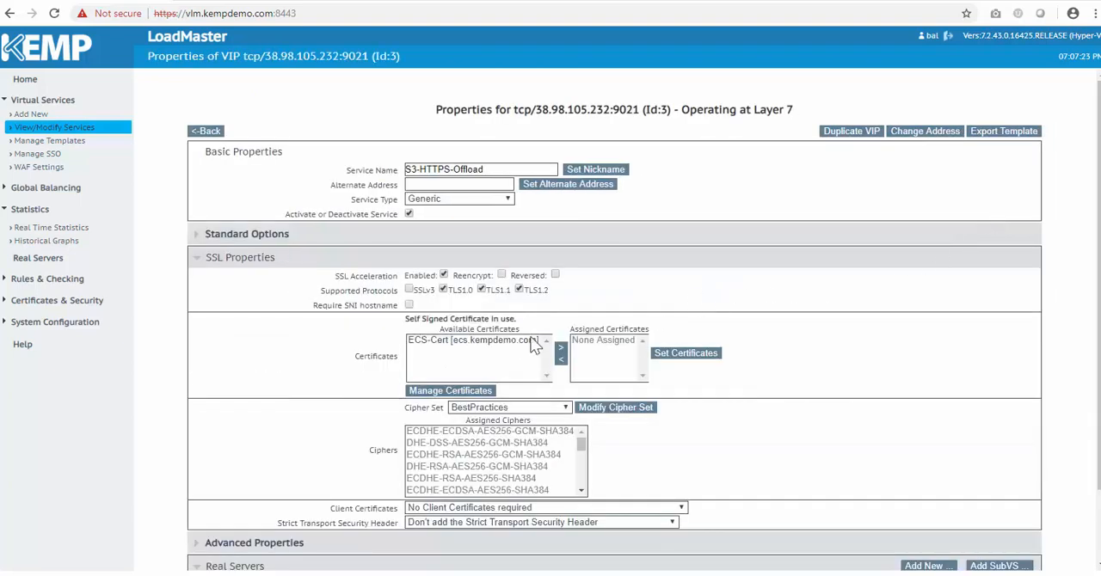
Move ECS-Cert into the S3-HTTPS-Offload service's assigned certificates.
click(560, 348)
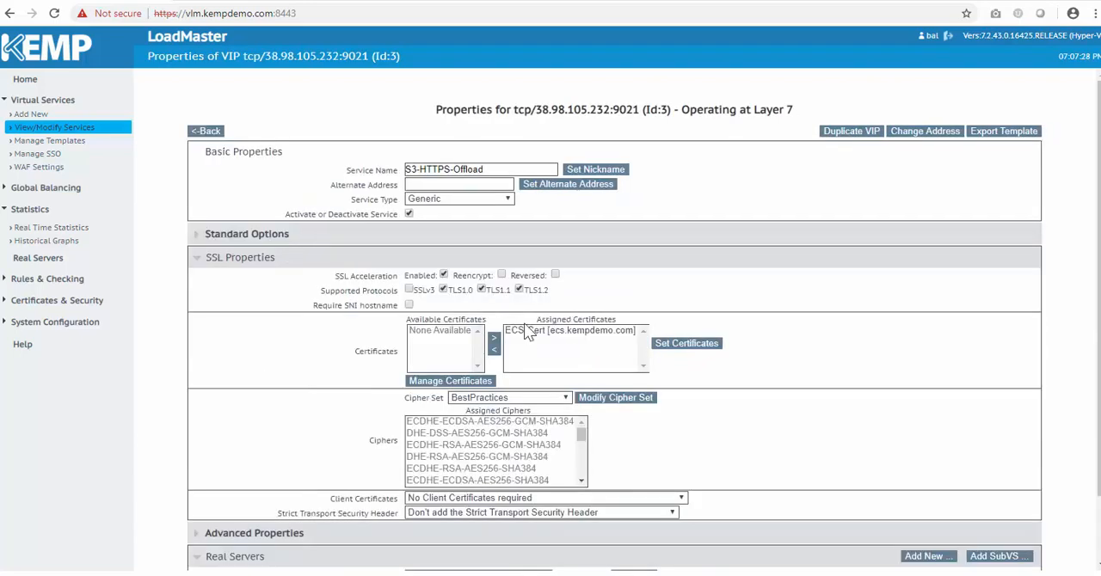
mouse_move(206, 265)
text(9020)
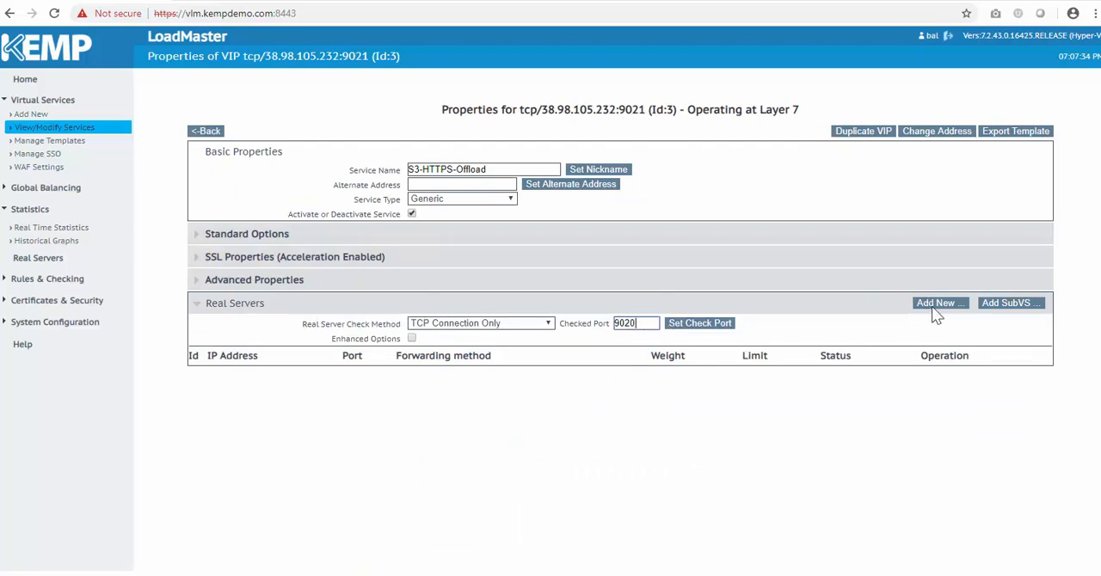
Add real servers 192.168.10.6 and 192.168.10.8 on port 9020 to S3-HTTPS-Offload.
click(936, 303)
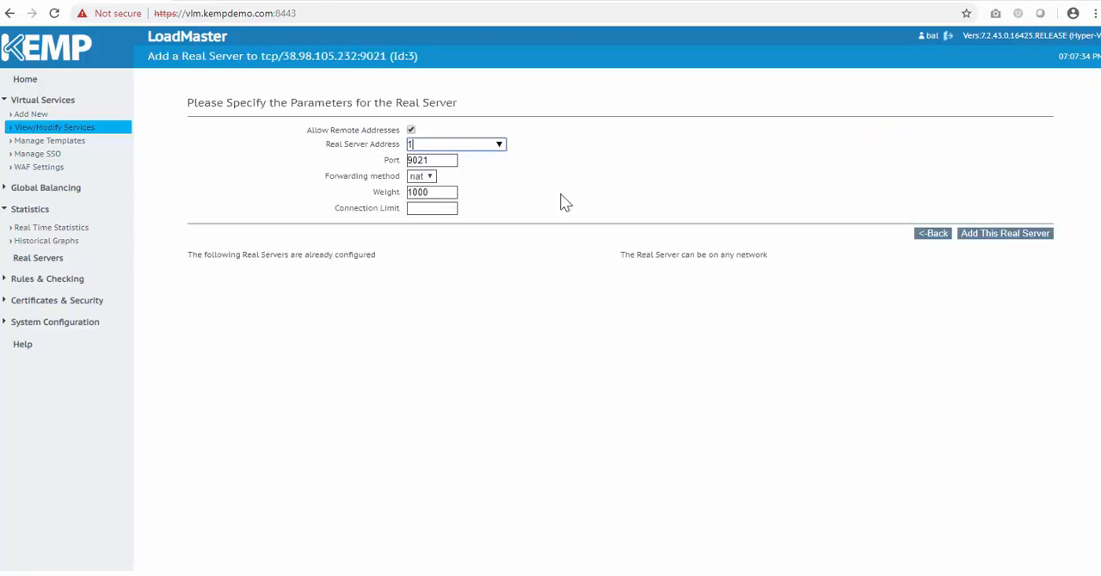
text(192)
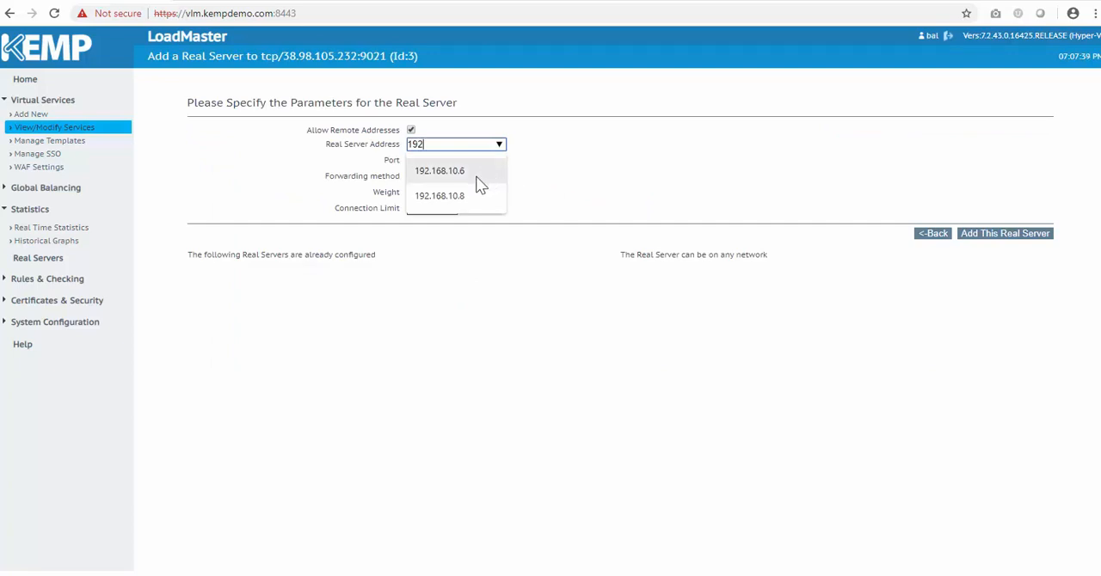
click(439, 170)
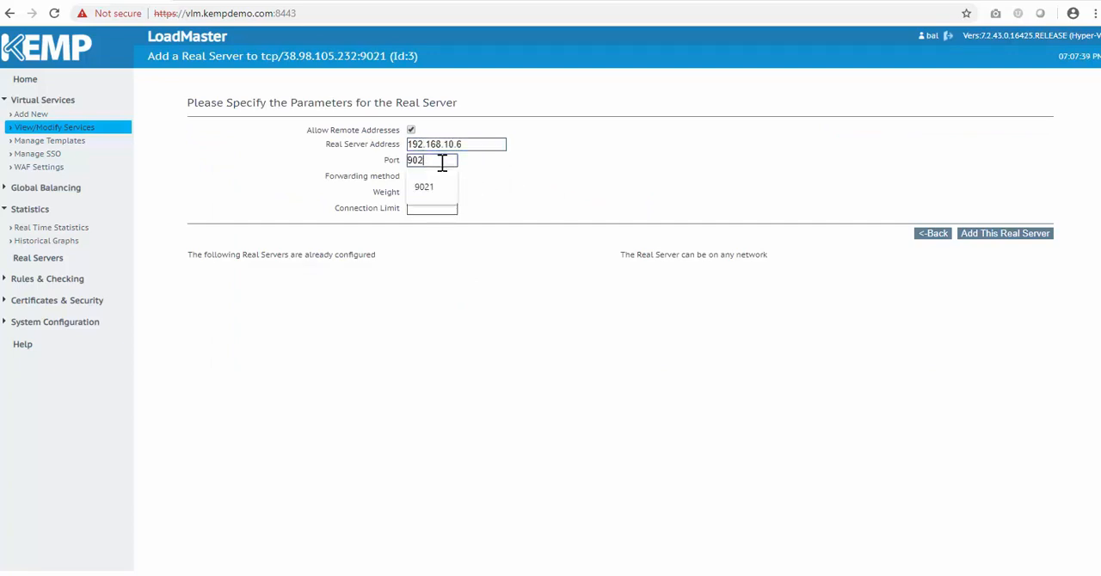
click(1003, 233)
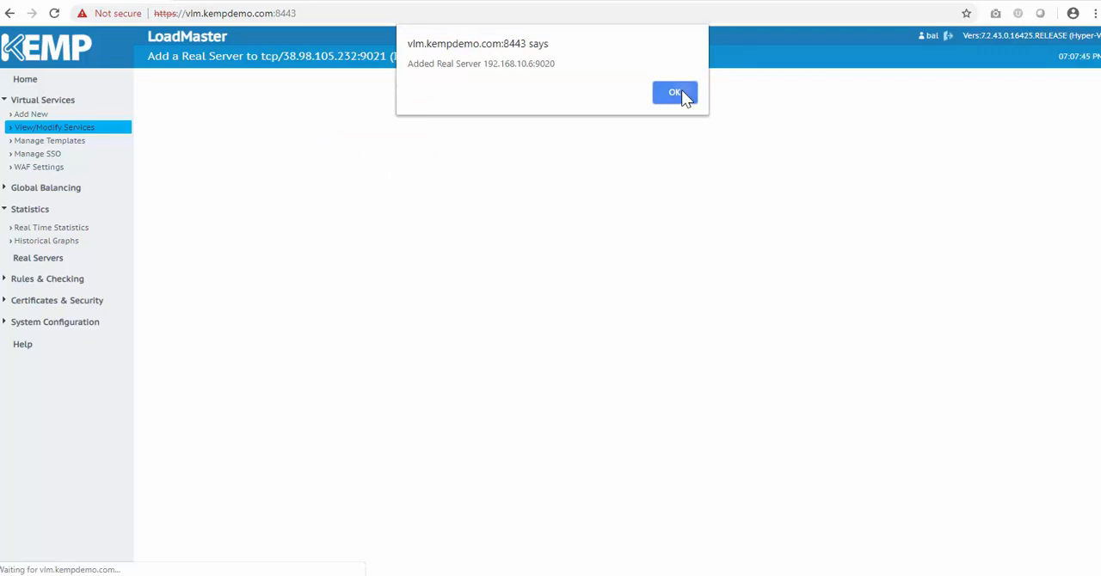
click(674, 93)
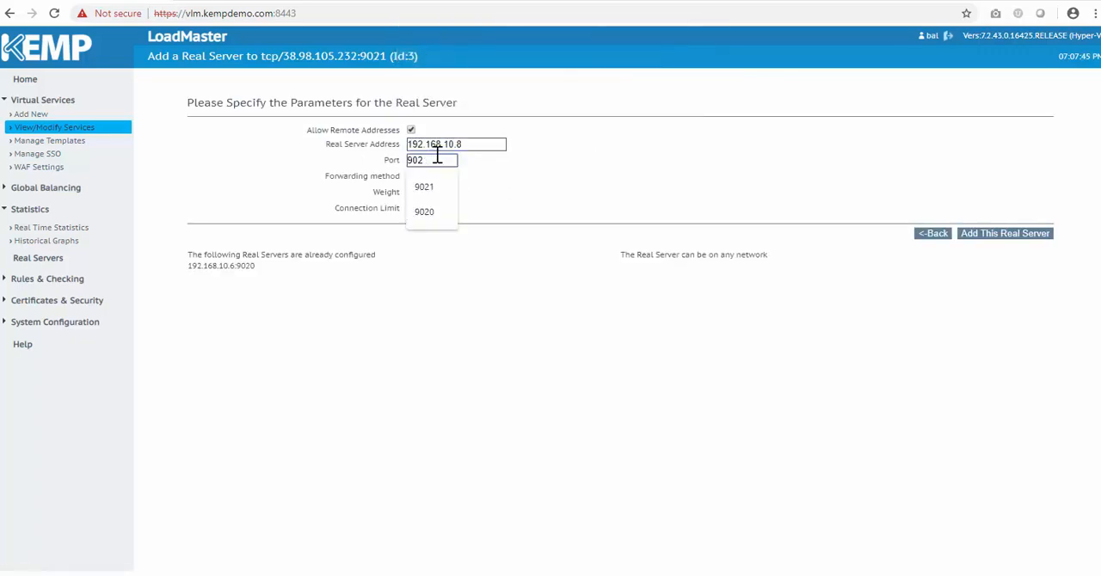
click(1004, 234)
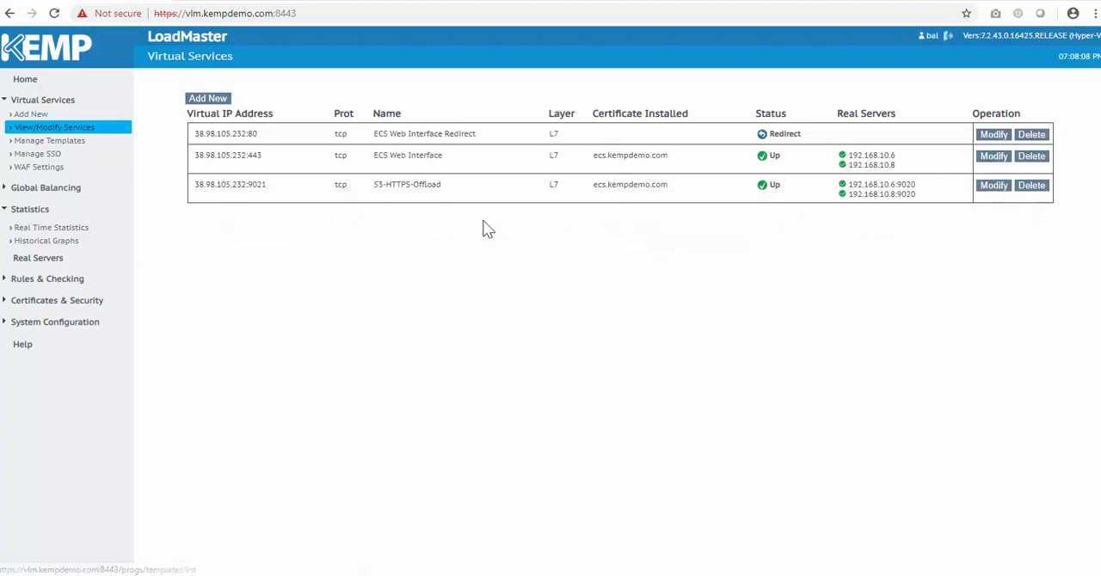
mouse_move(591, 300)
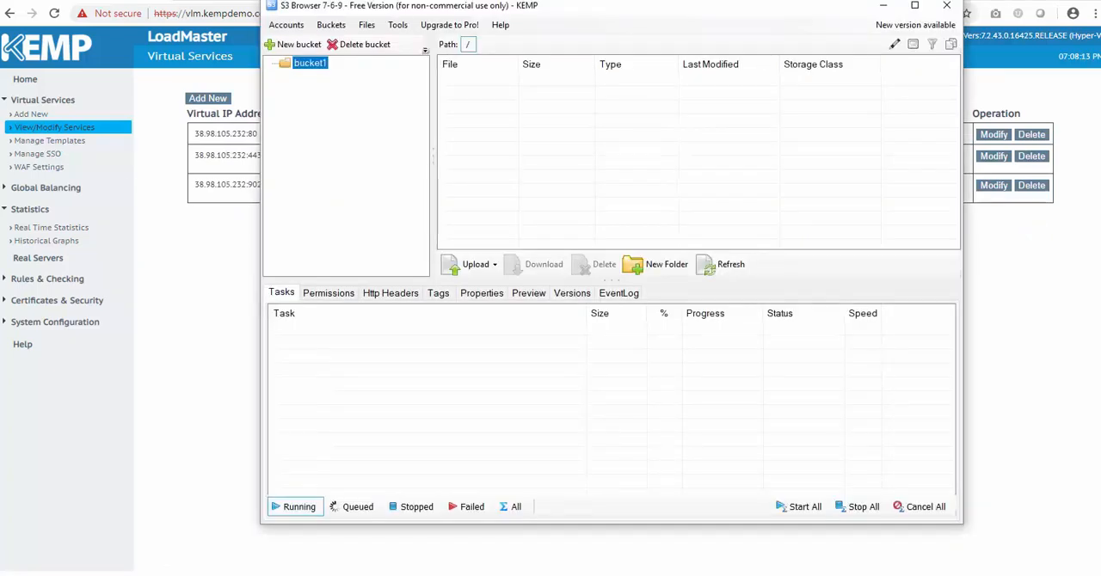
Bring up the saved storage accounts list from S3 Browser's Accounts menu.
click(285, 24)
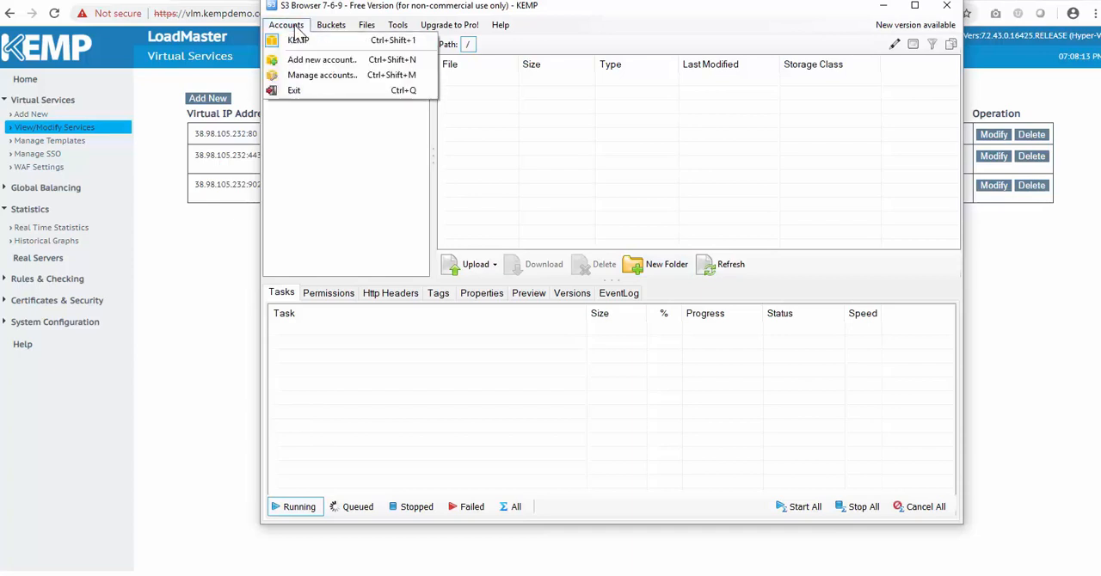
click(322, 75)
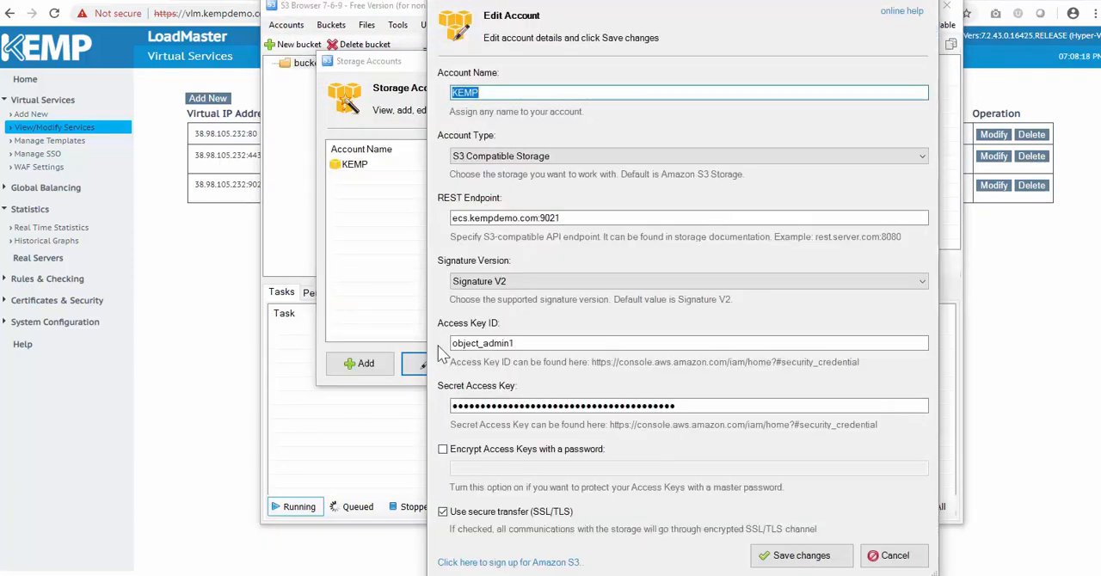
mouse_move(512, 172)
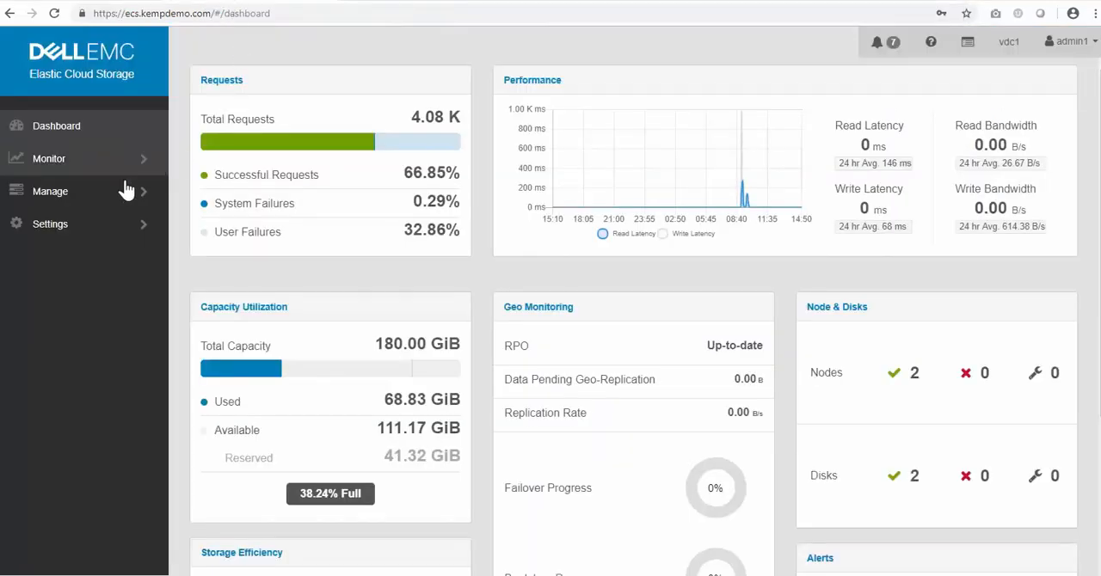
Open the ECS admin object user's edit page under Manage > Users, then return to S3 Browser.
click(50, 191)
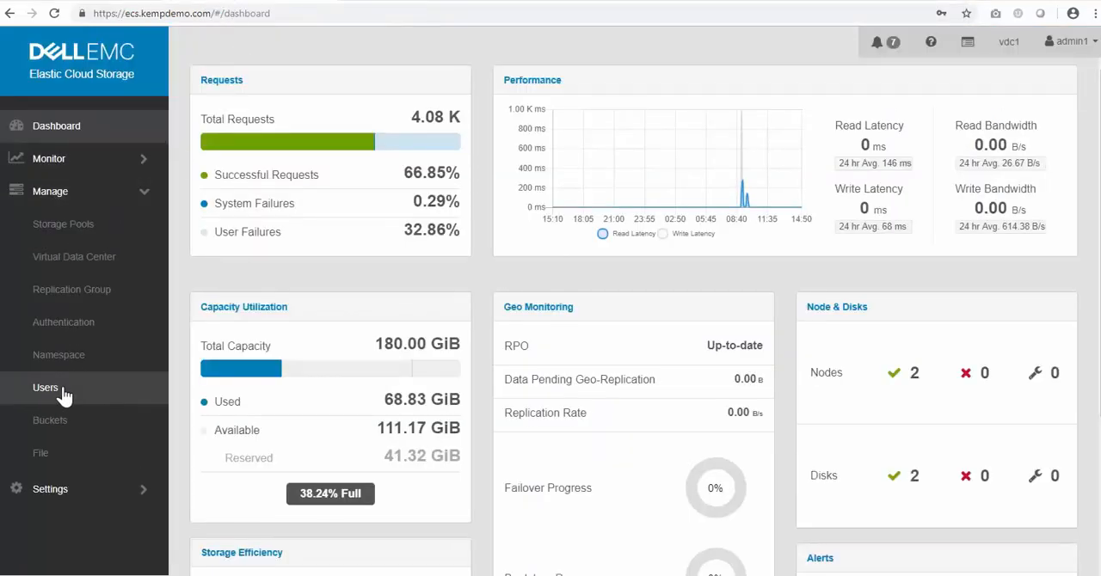
click(45, 387)
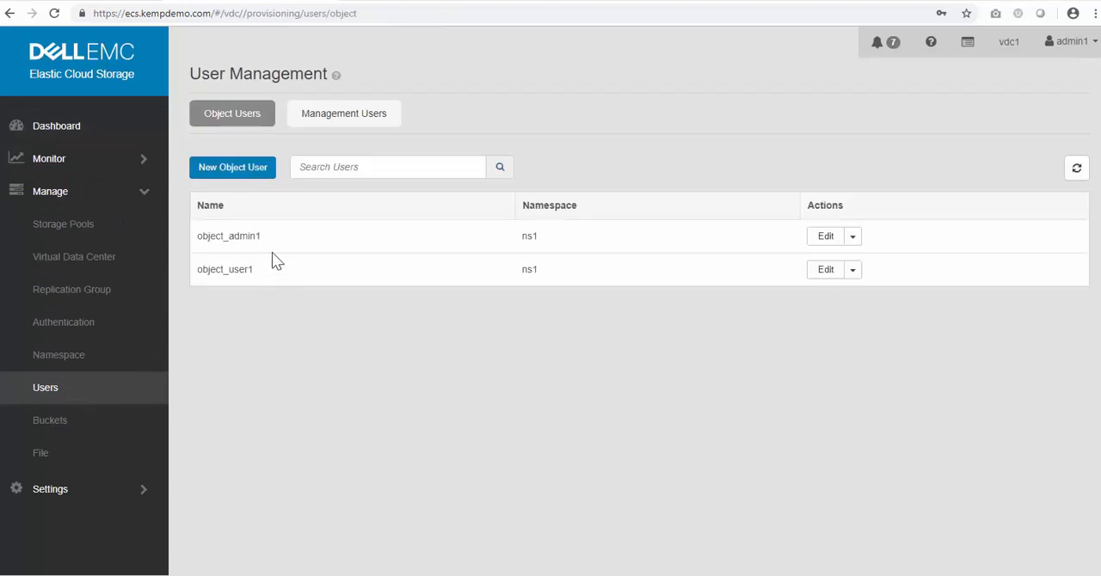
mouse_move(744, 258)
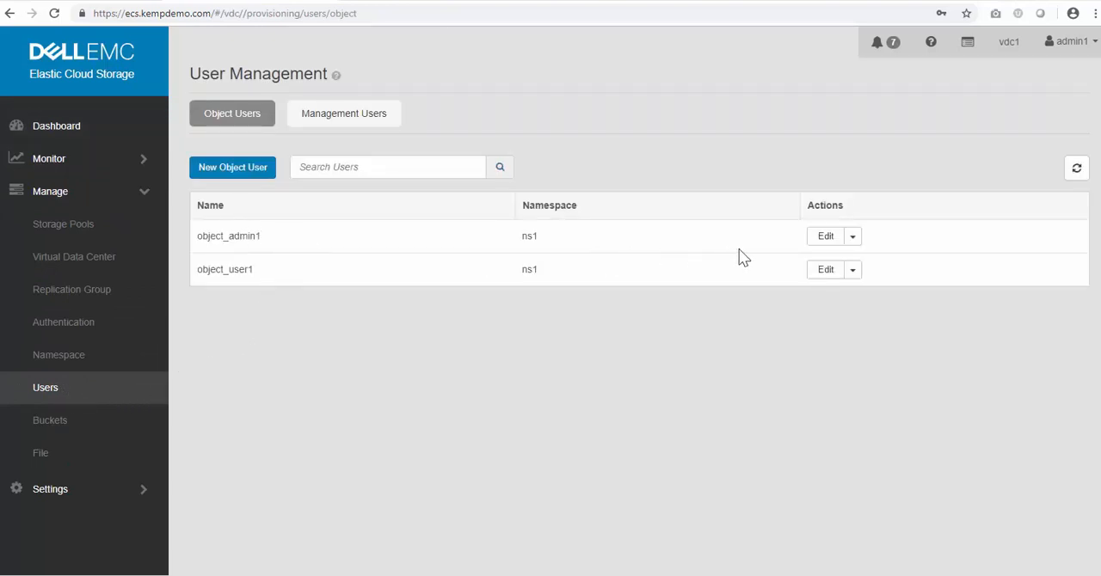
click(825, 235)
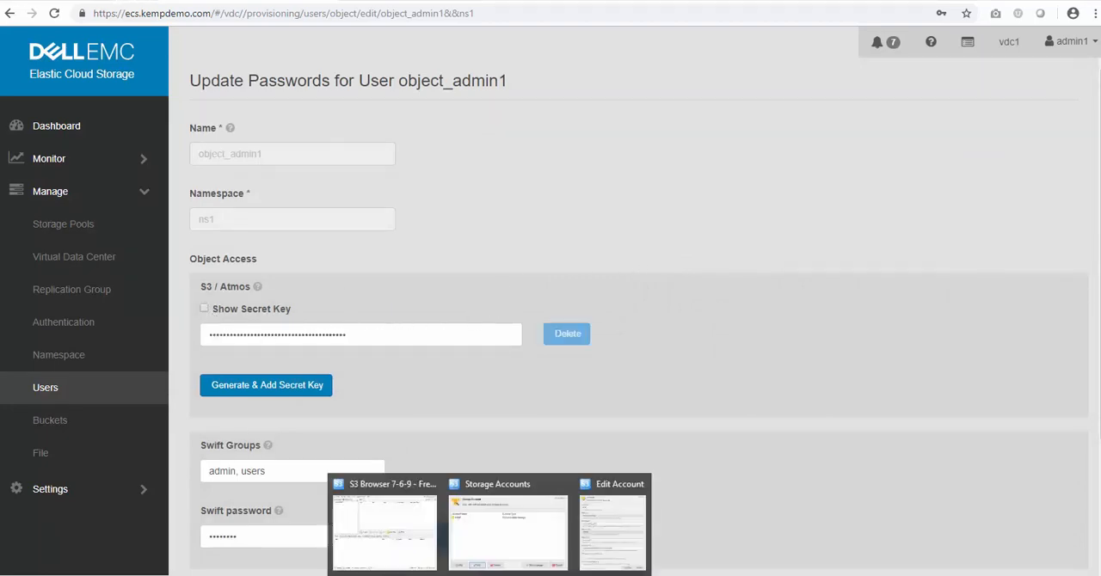
click(611, 525)
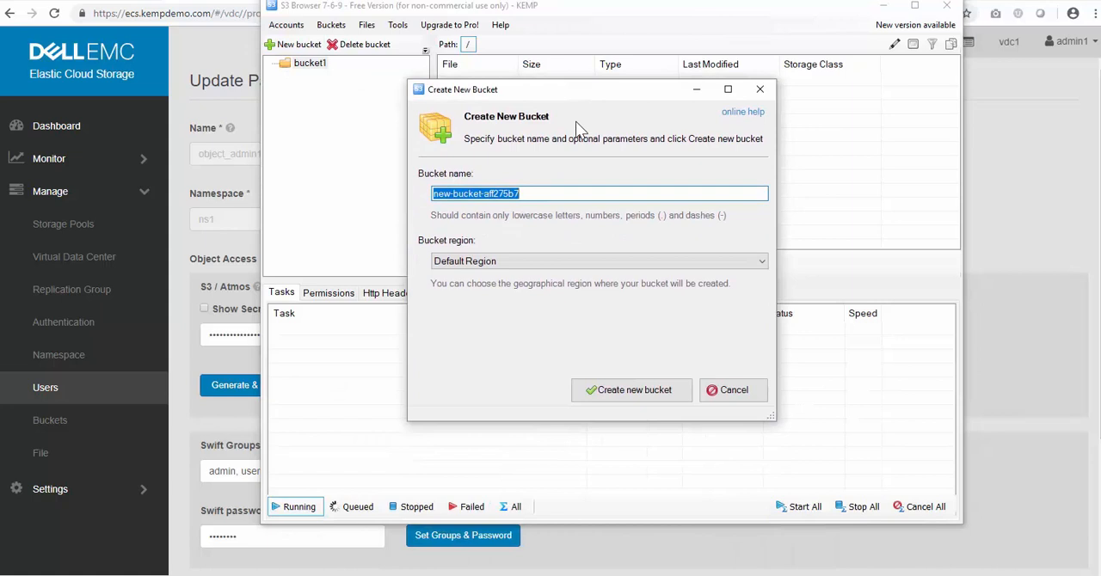
Create the 'pictures' bucket and select all 32 house photos in the downloads album.
text(pictures)
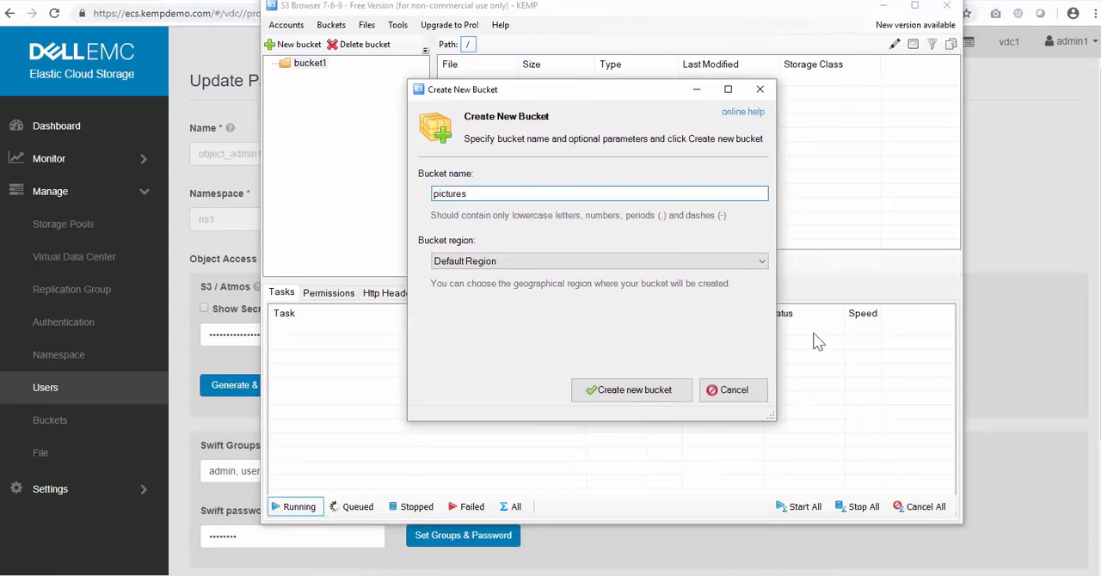
click(631, 389)
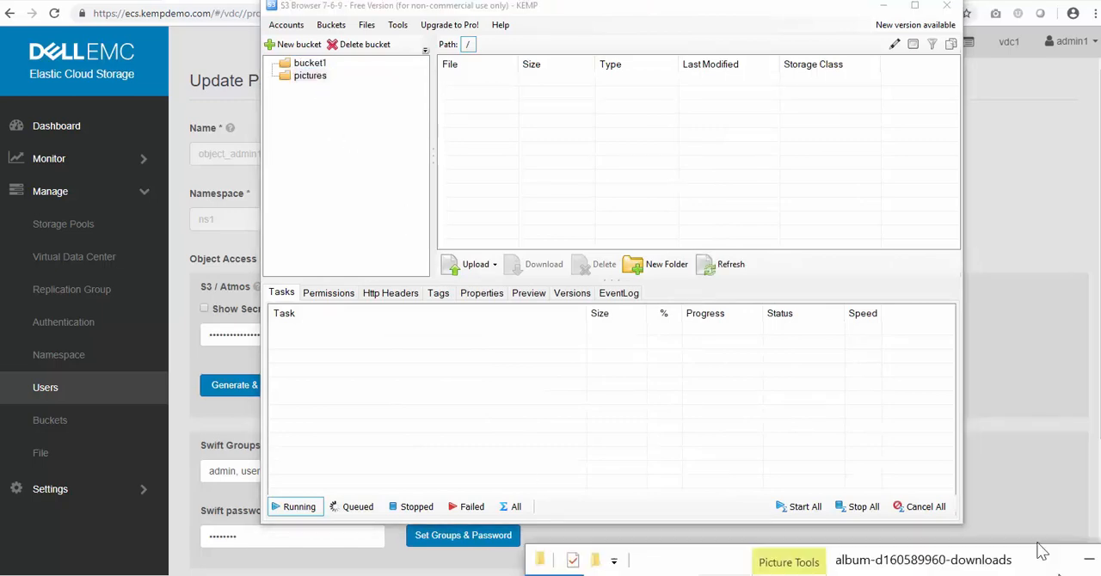
click(922, 560)
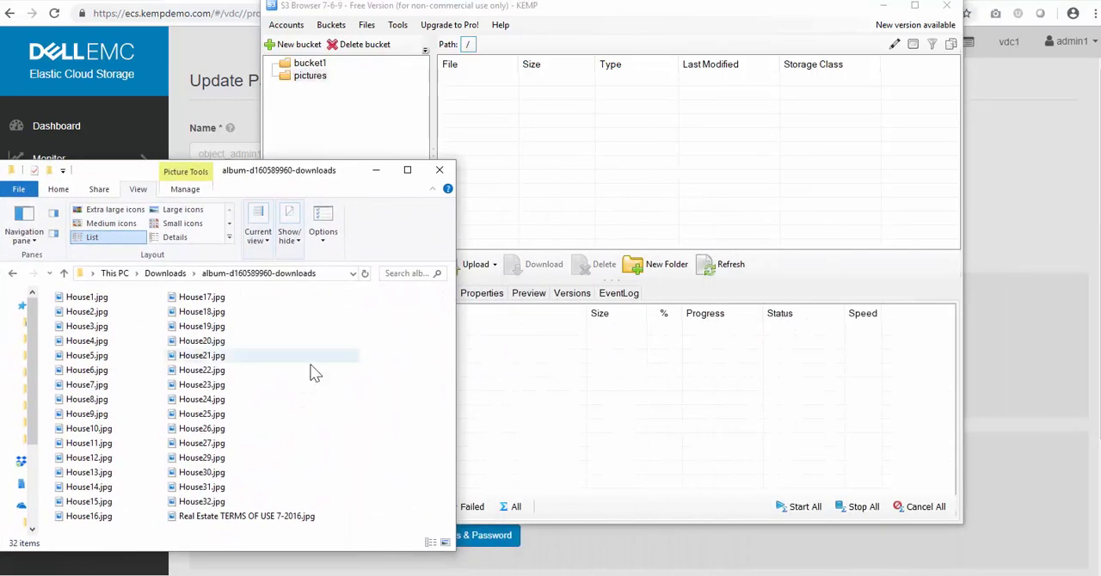
key(ctrl+a)
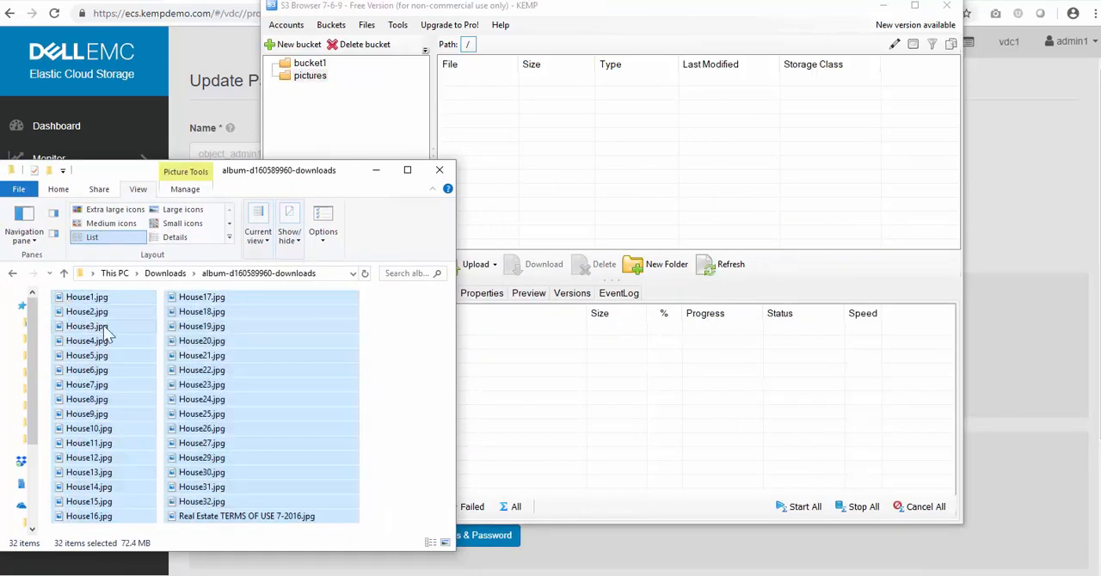